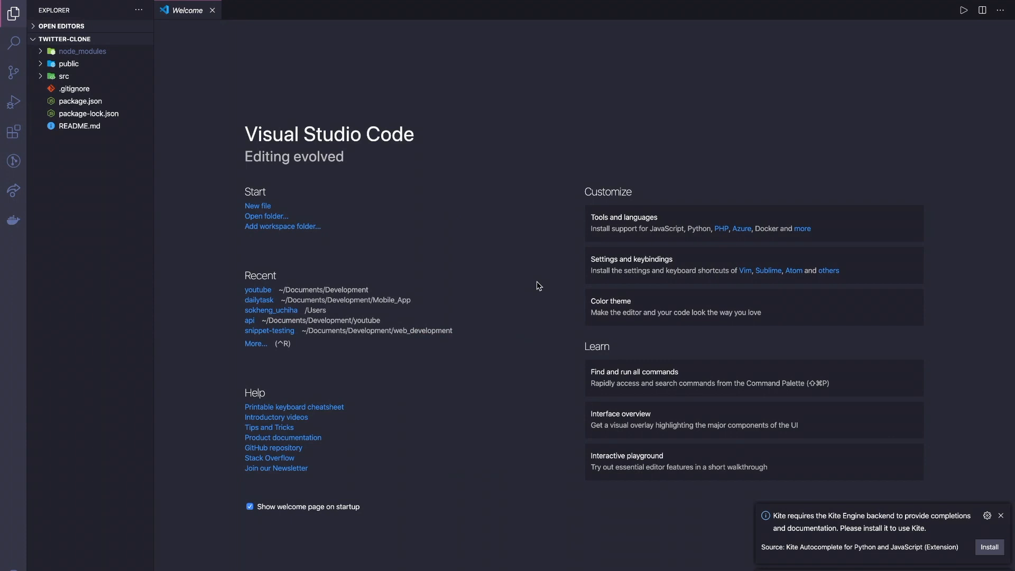
Step: Dismiss the Kite install toast and browse the twitter-clone files in the Explorer
click(1001, 516)
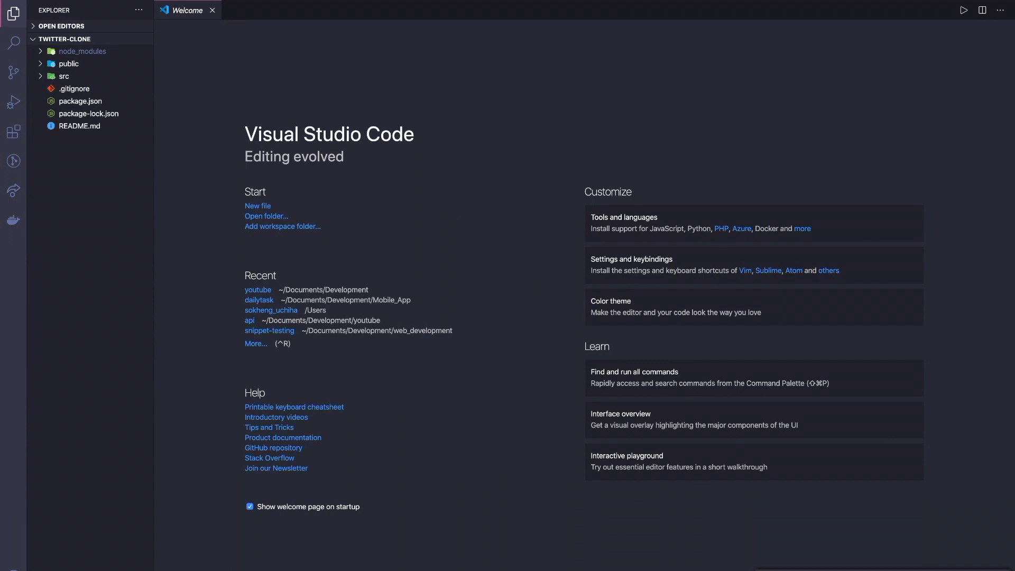
mouse_move(110, 187)
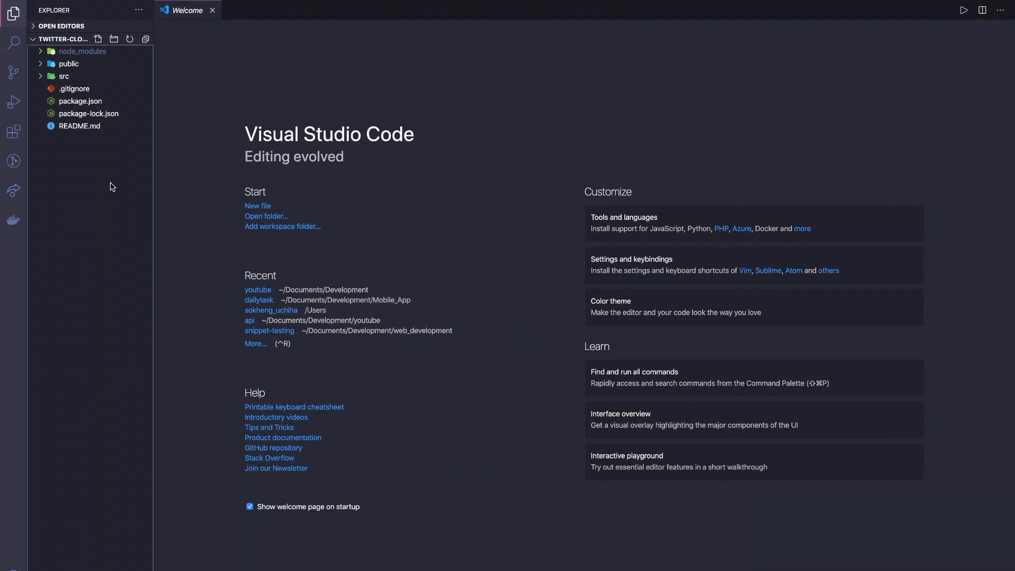
click(75, 89)
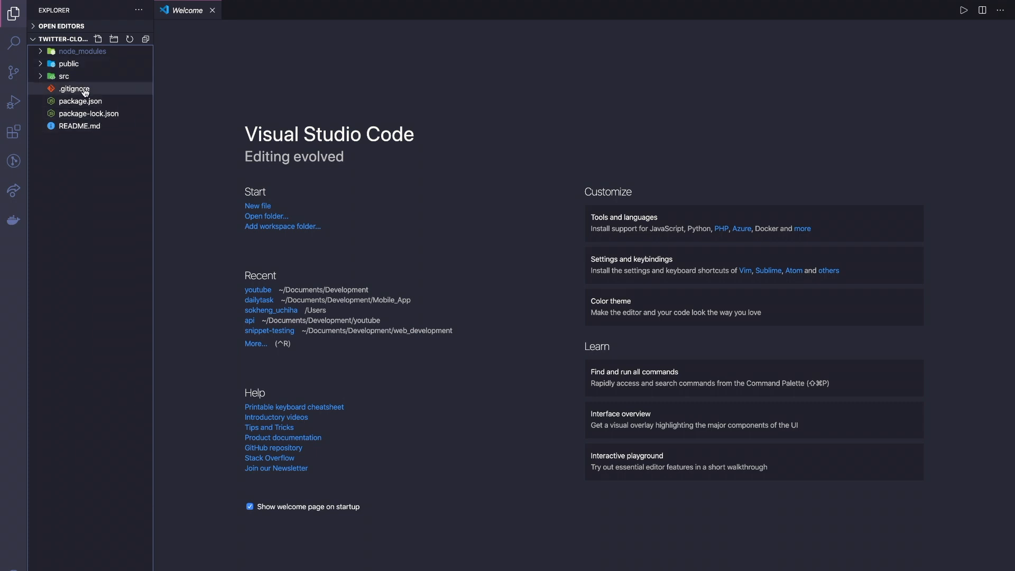
mouse_move(64, 76)
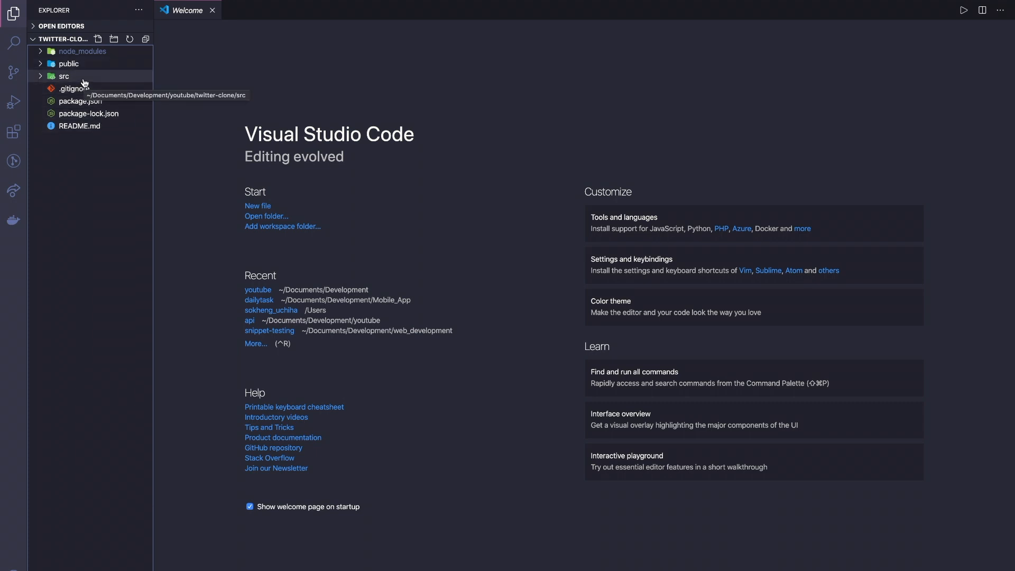
mouse_move(85, 126)
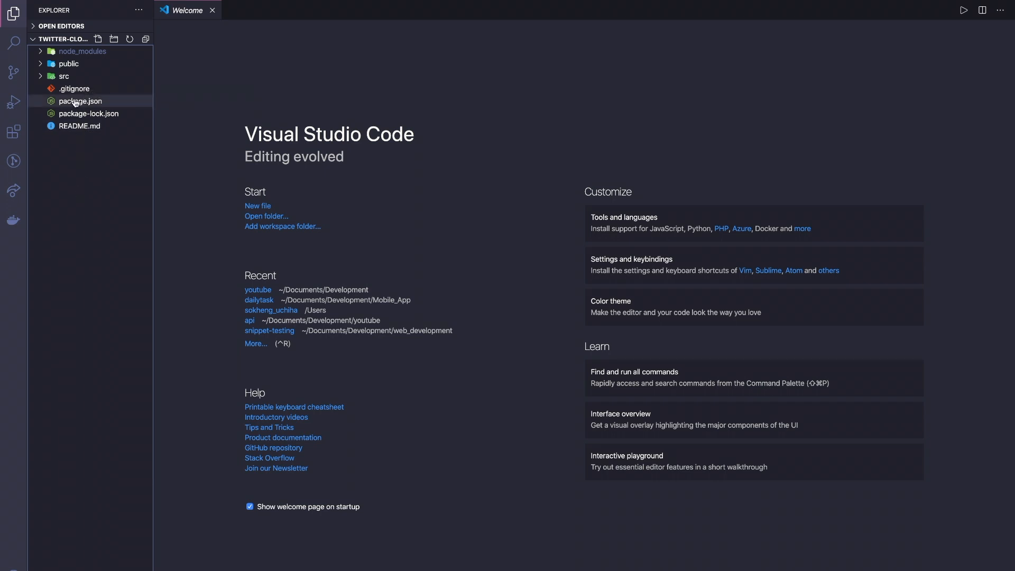
click(64, 76)
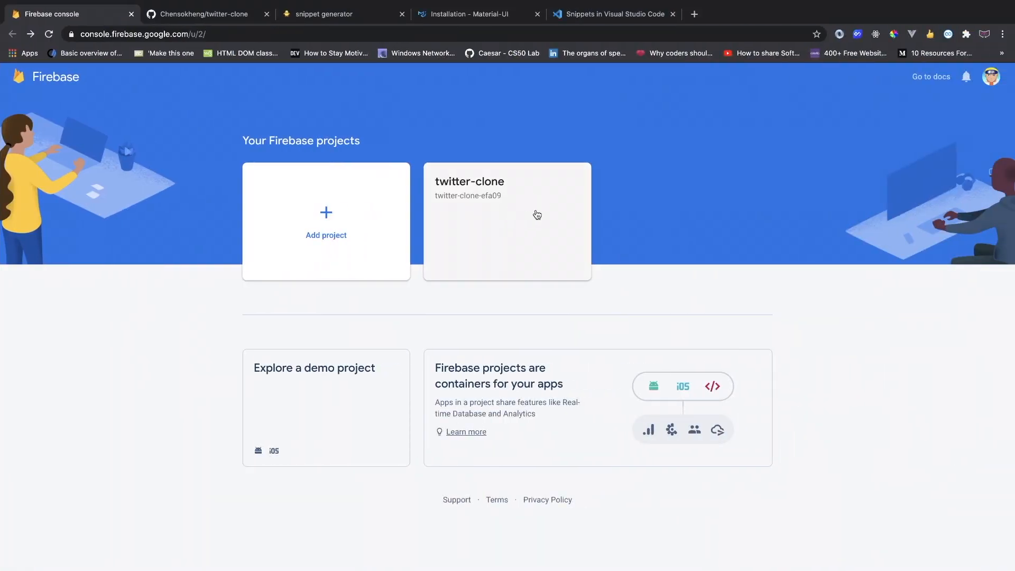
mouse_move(476, 211)
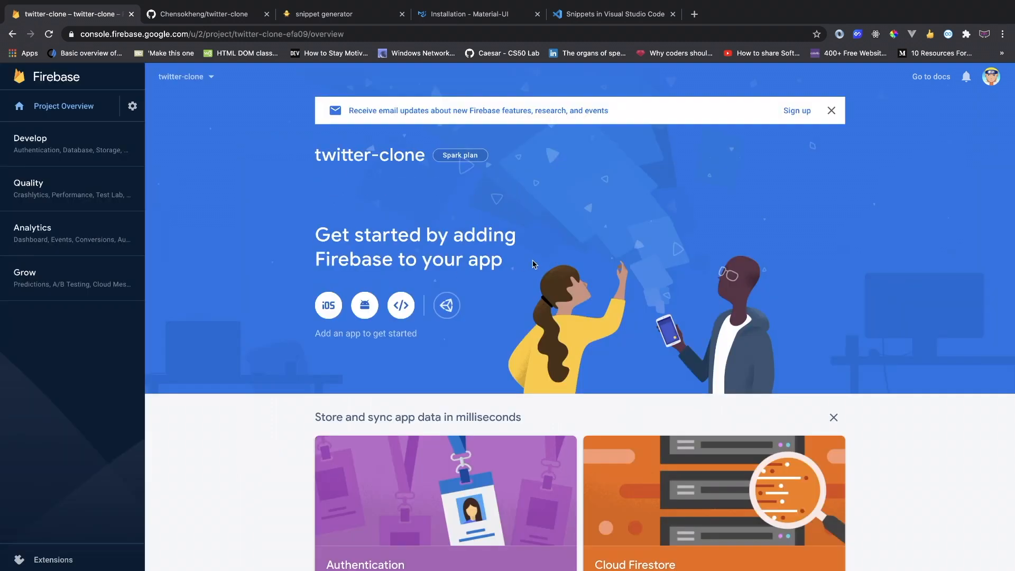
mouse_move(420, 237)
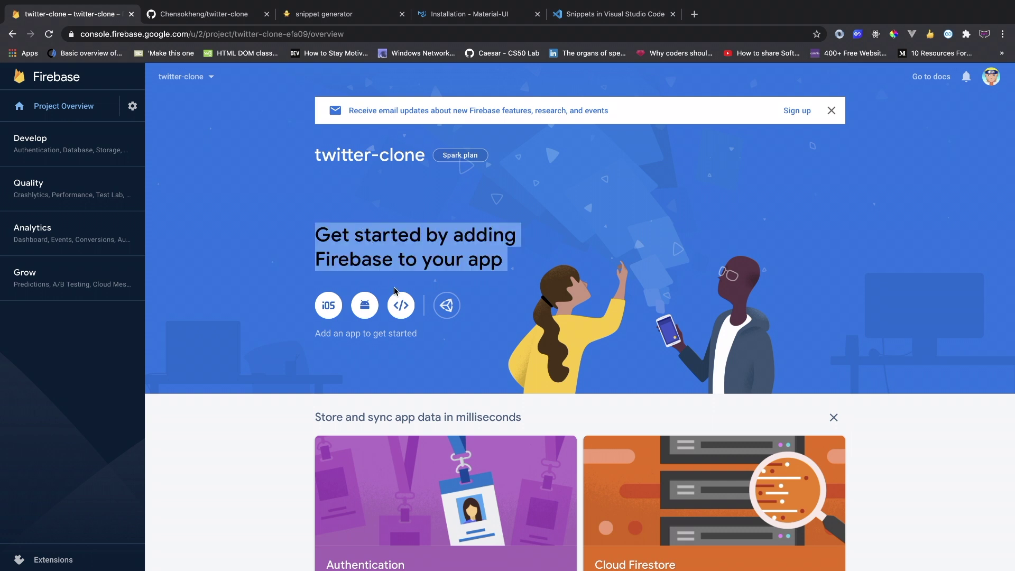
mouse_move(364, 306)
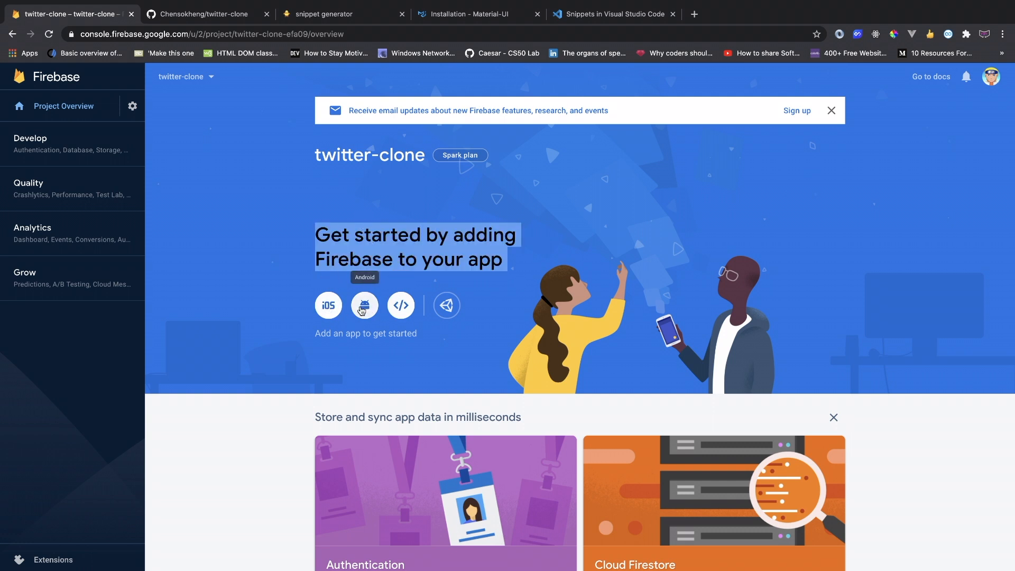
Step: Register a Firebase web app nicknamed twitter-clone
click(401, 305)
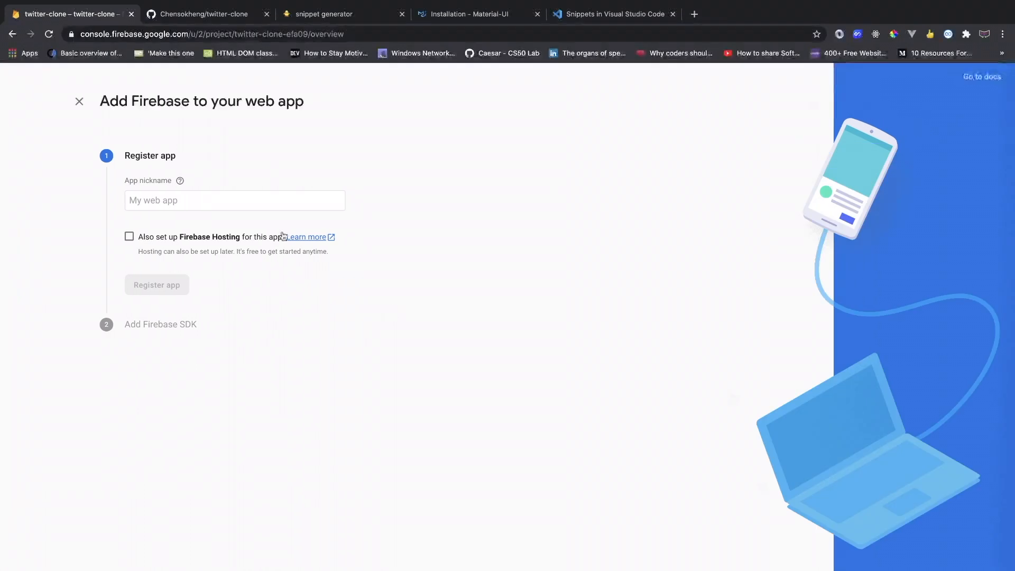
text(ti)
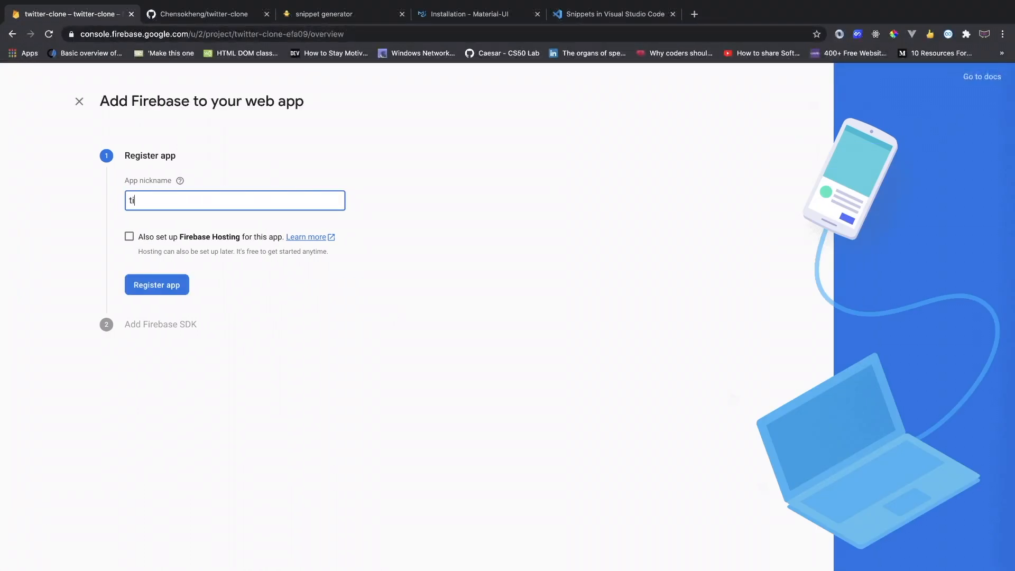
text(witter-clone)
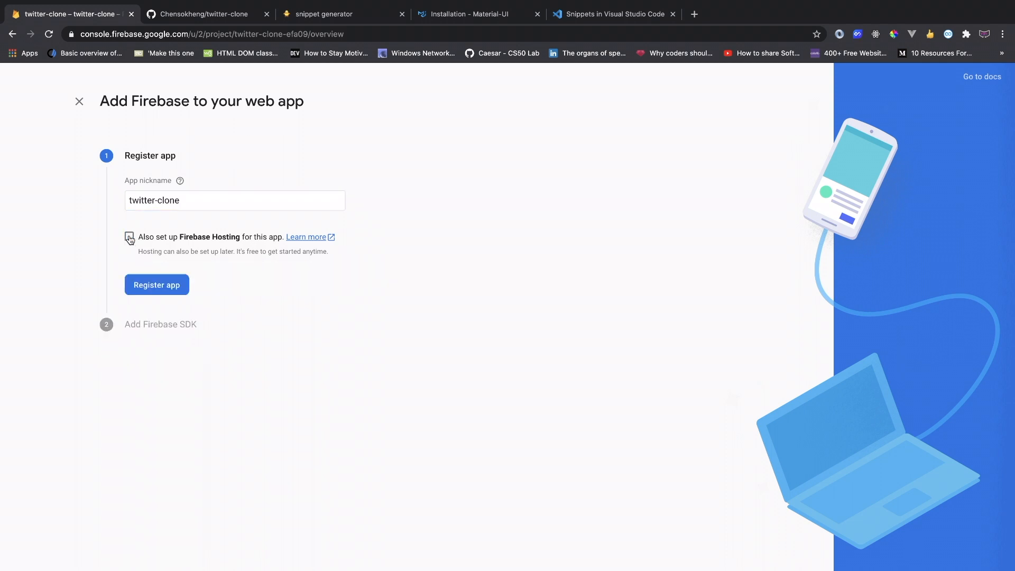
click(156, 285)
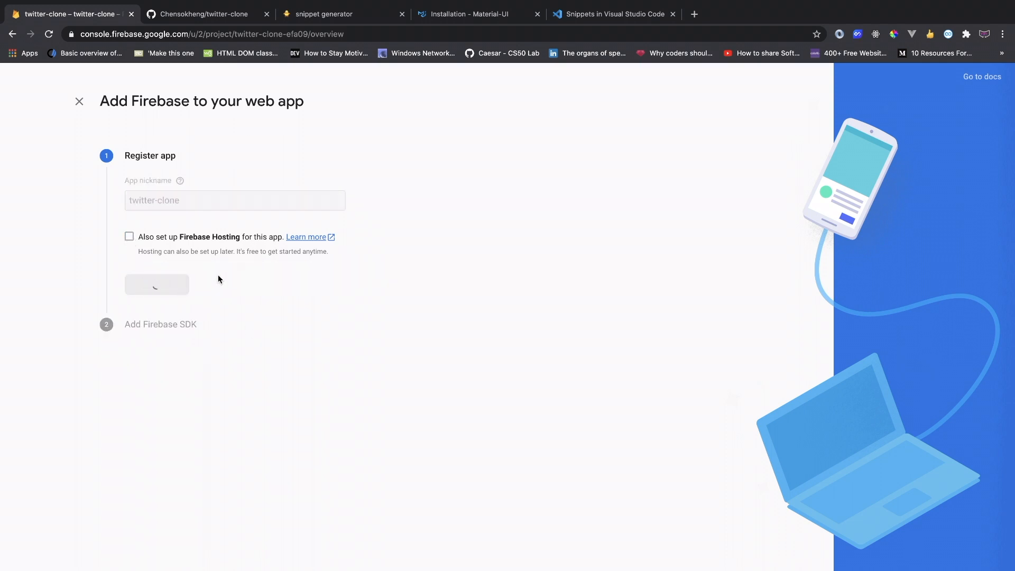
mouse_move(193, 326)
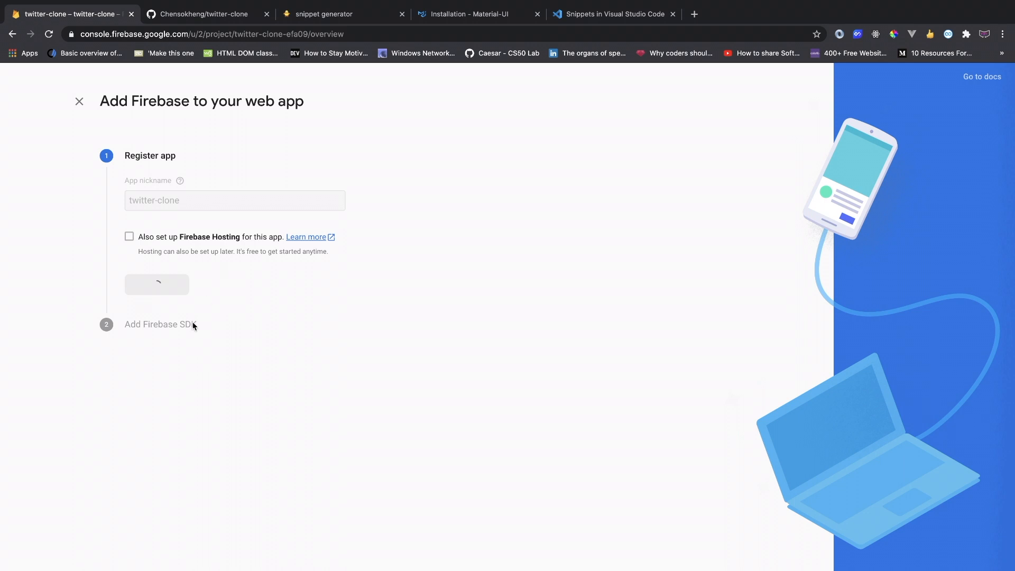
click(157, 284)
text(npm fire)
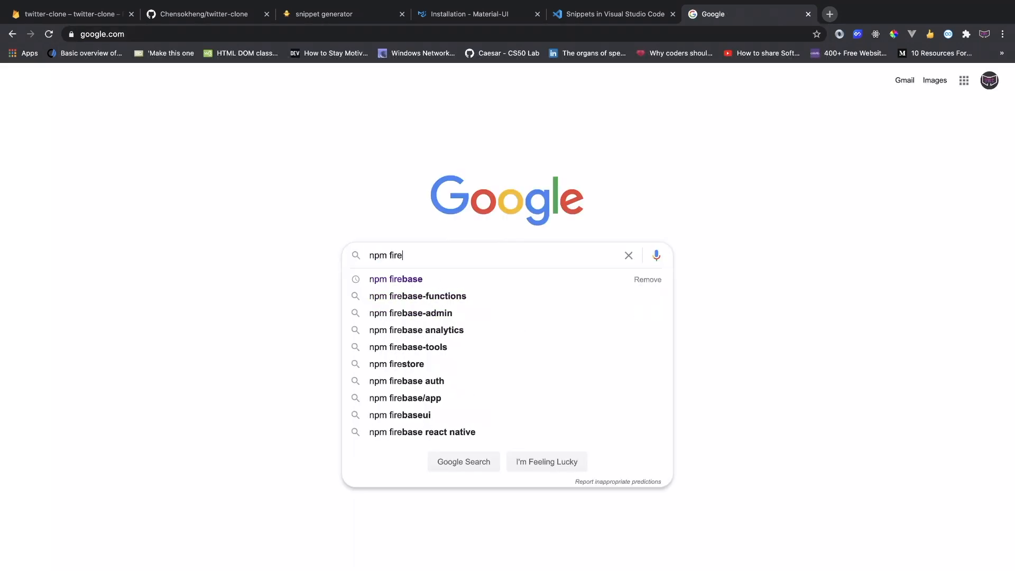
Step: Search 'npm firebase' and land on the firebase package page on npm
click(395, 280)
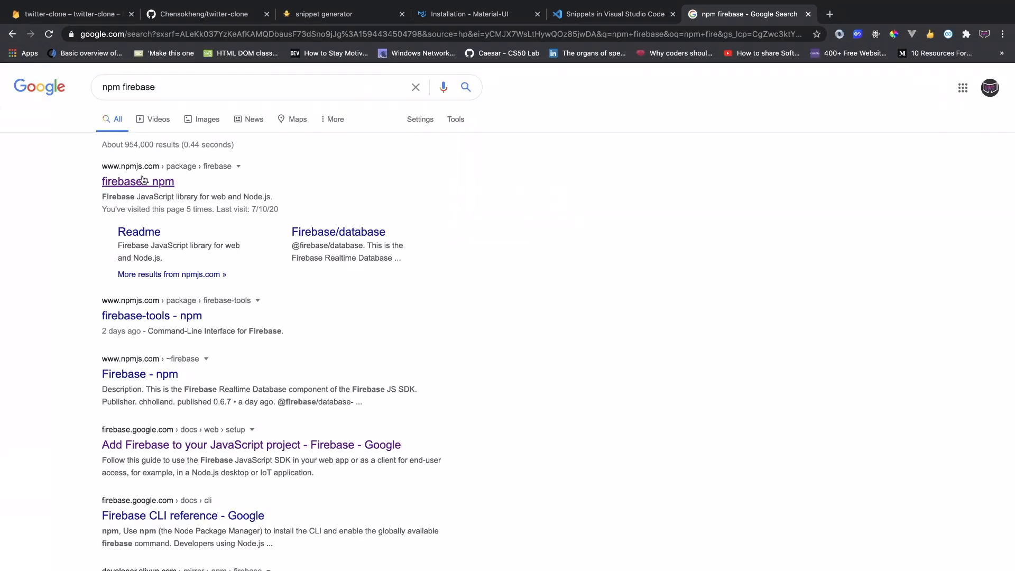
click(138, 181)
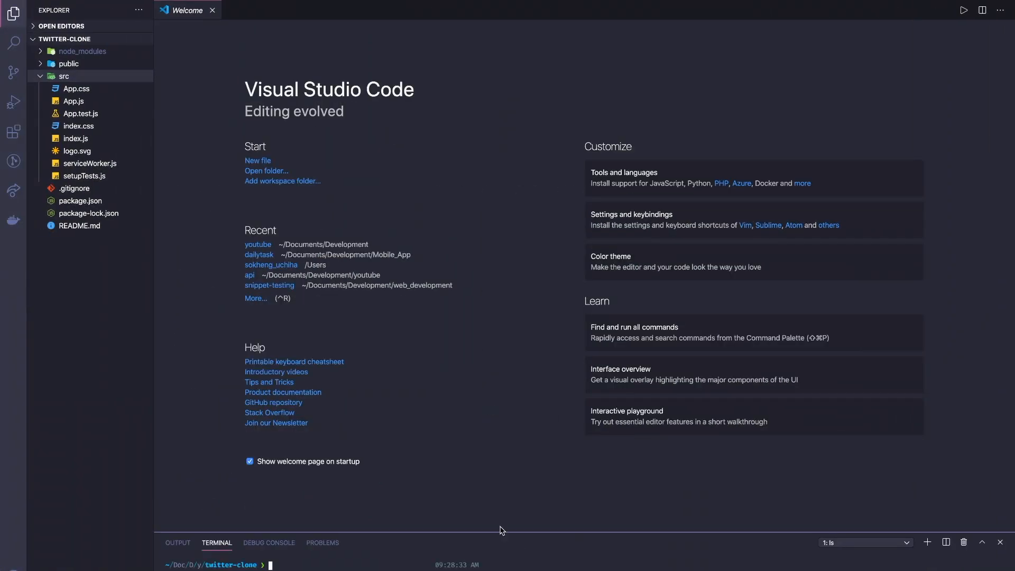
Step: Run 'npm i firebase', make the pasted config a const in firebase-config.js and save with Prettier formatting
text(npm i firebase)
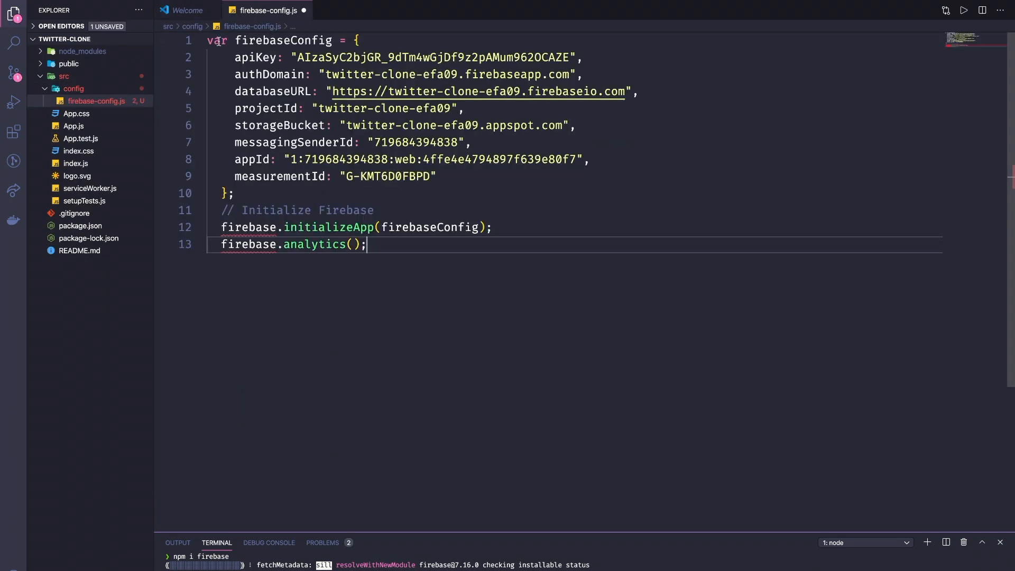
text(const)
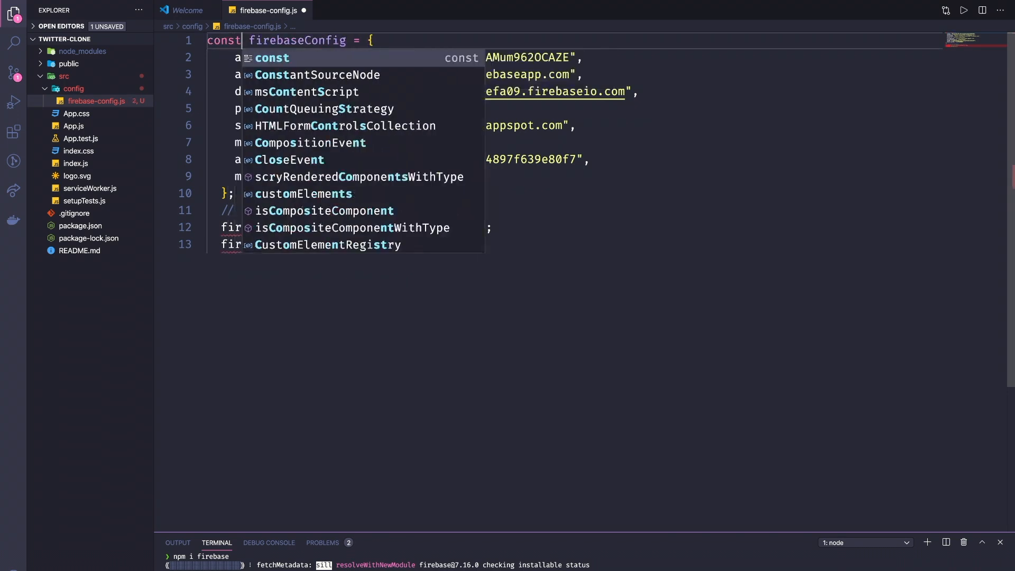
key(Escape)
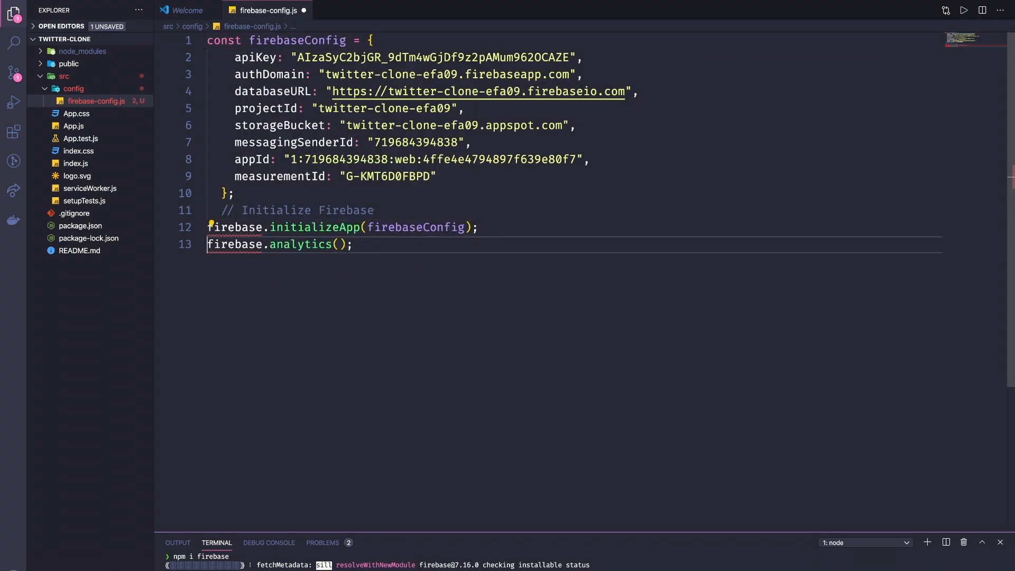
key(ctrl+s)
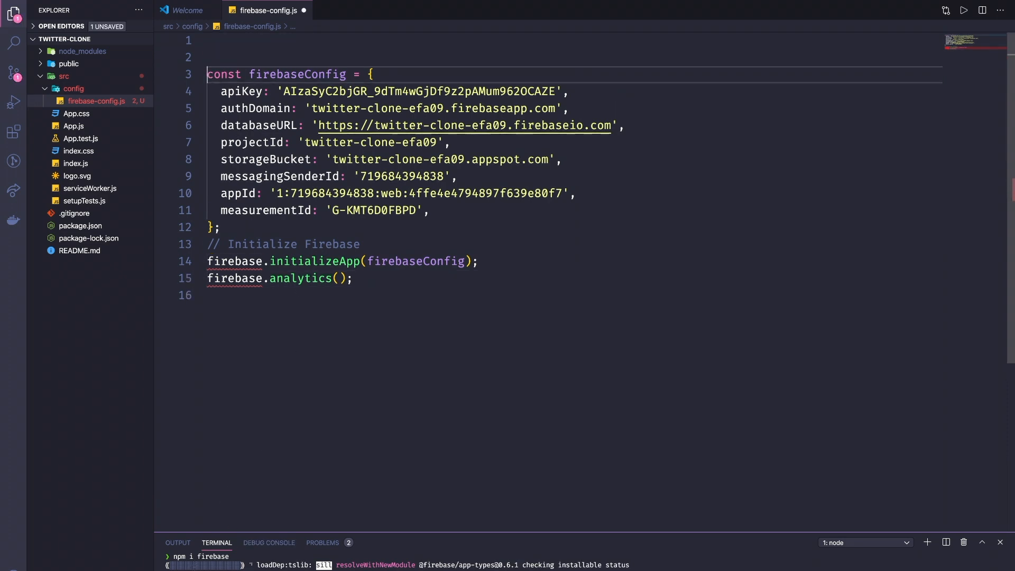
click(271, 40)
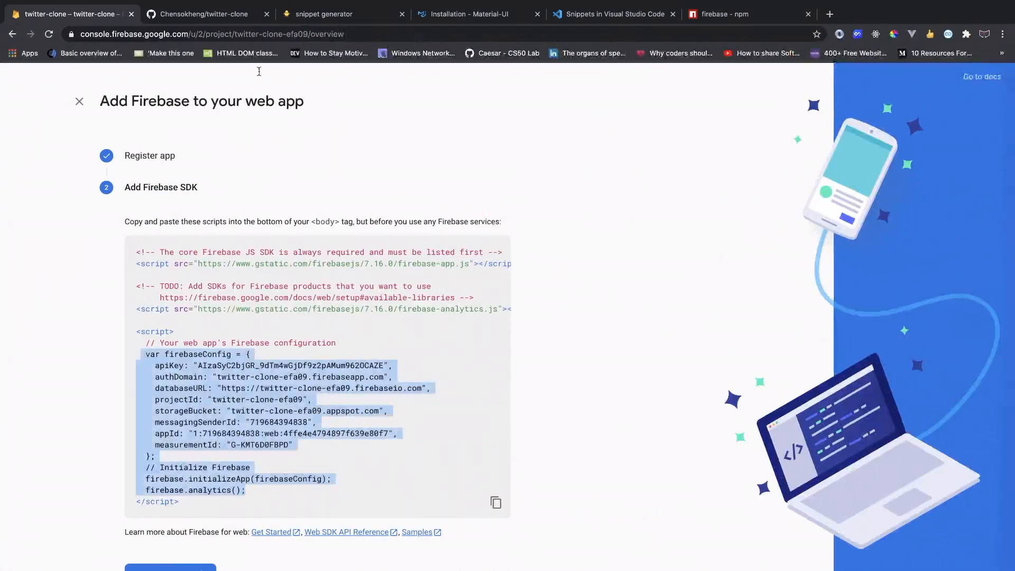
Step: Continue to console so the twitter-clone web app appears on the project overview
click(78, 101)
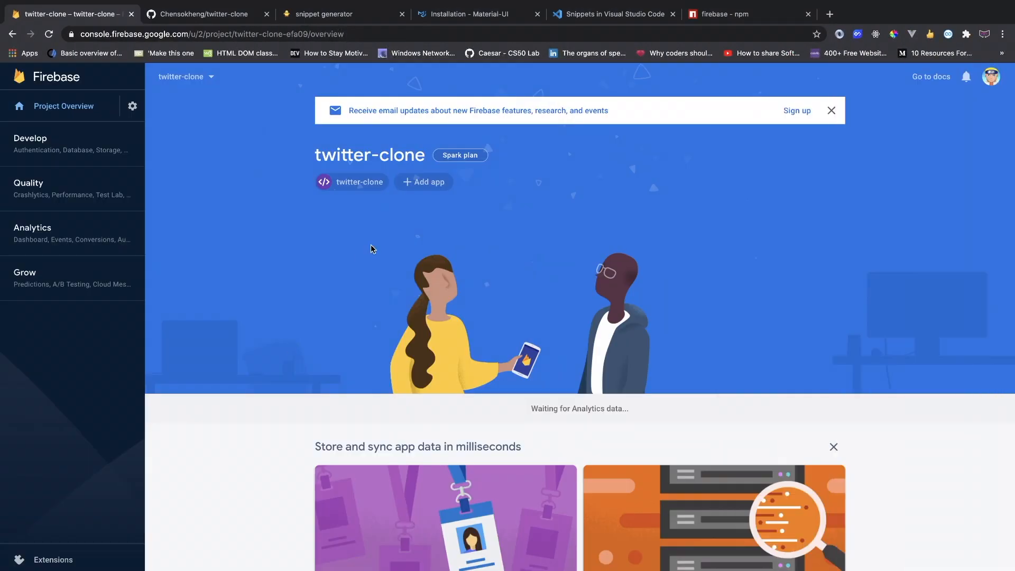
mouse_move(251, 158)
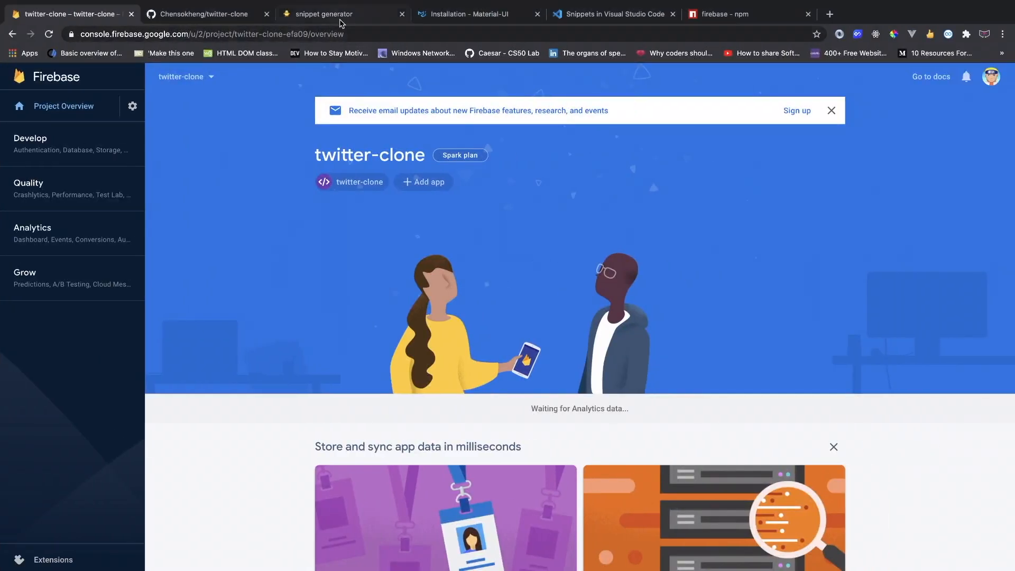
click(478, 14)
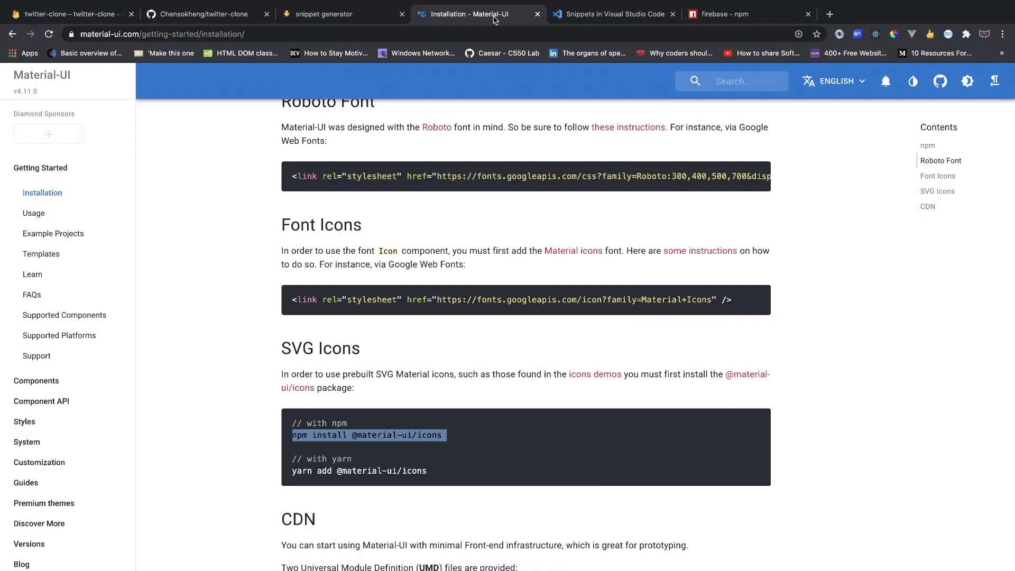
scroll(up, 3)
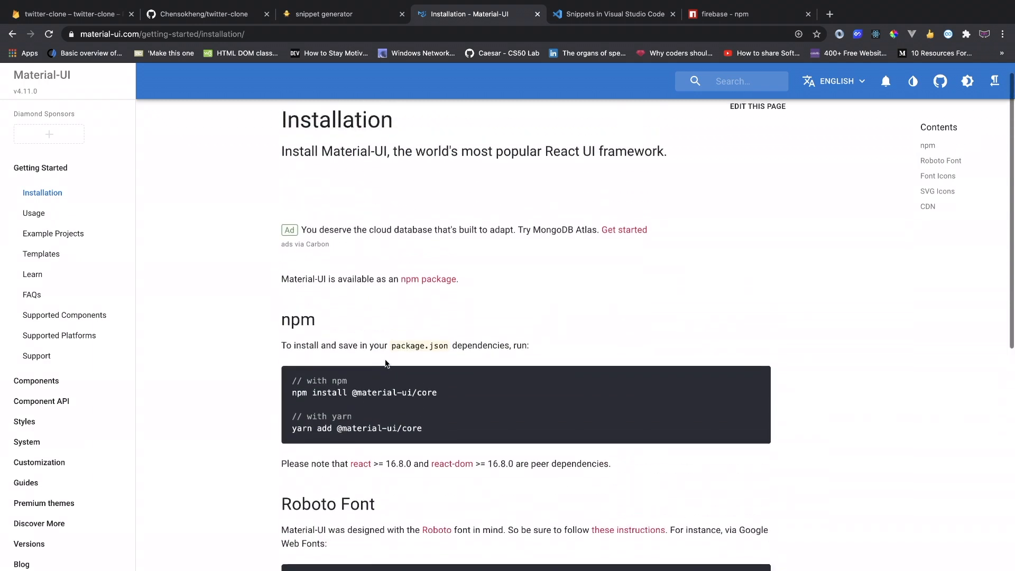
scroll(down, 3)
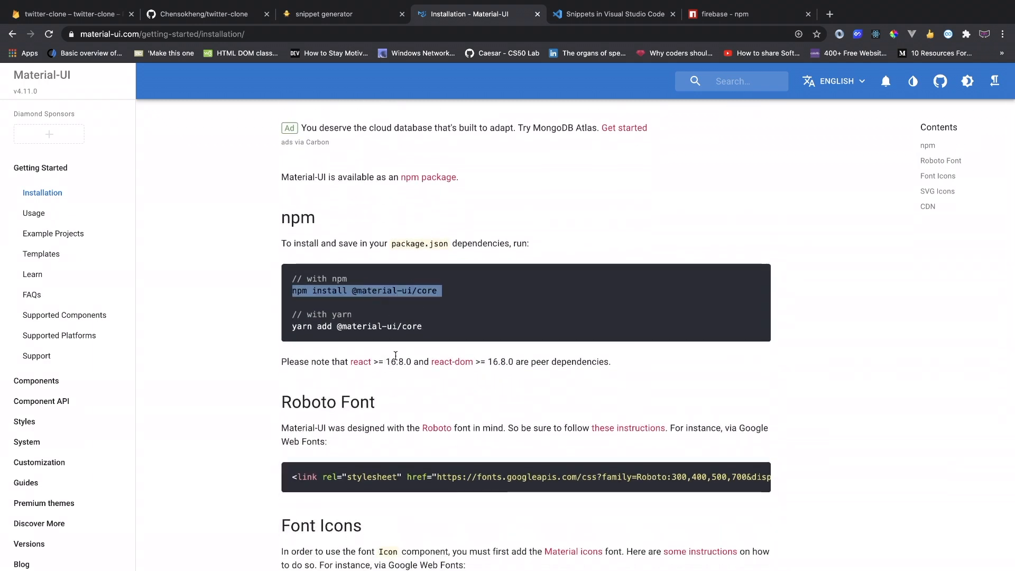
scroll(down, 3)
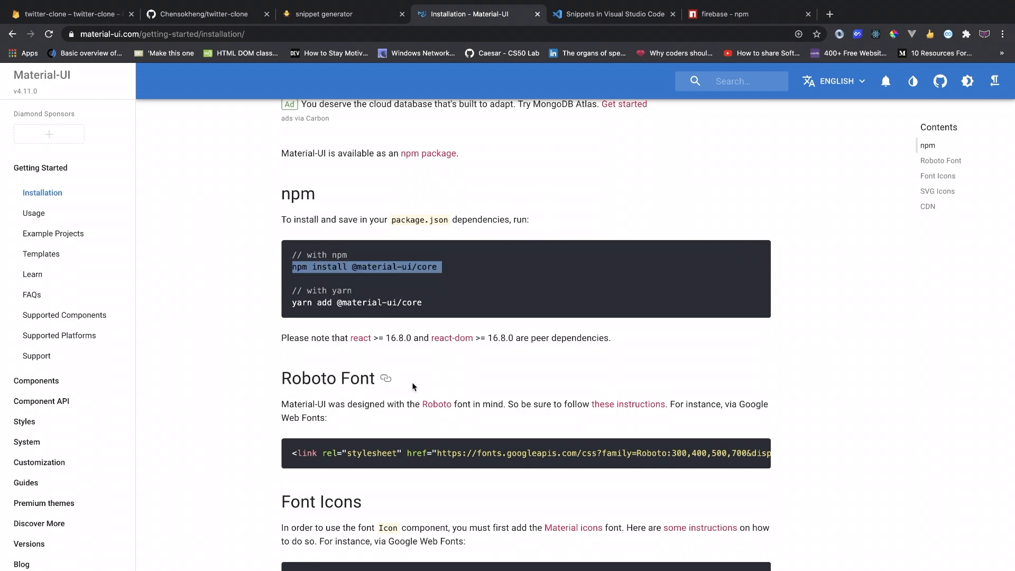
scroll(down, 3)
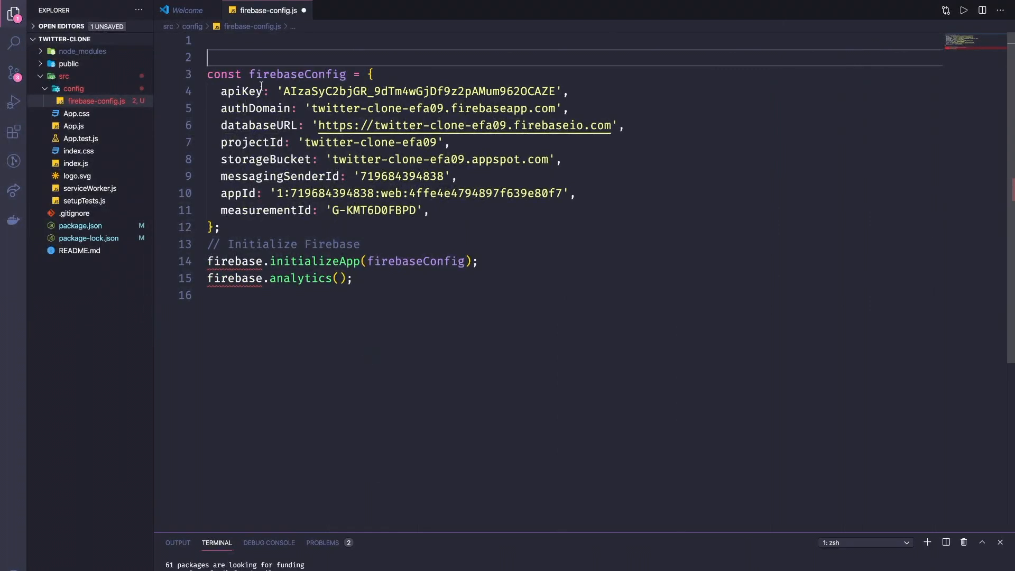
Step: Add import firebase from "firebase" and export default firebase to firebase-config.js, then save
text(import fire)
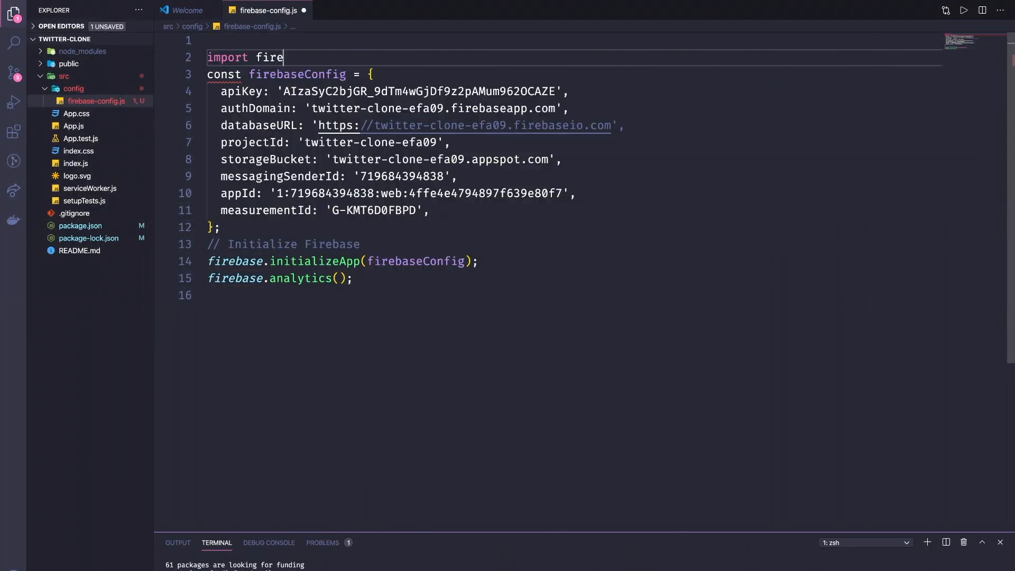
text(base from :)
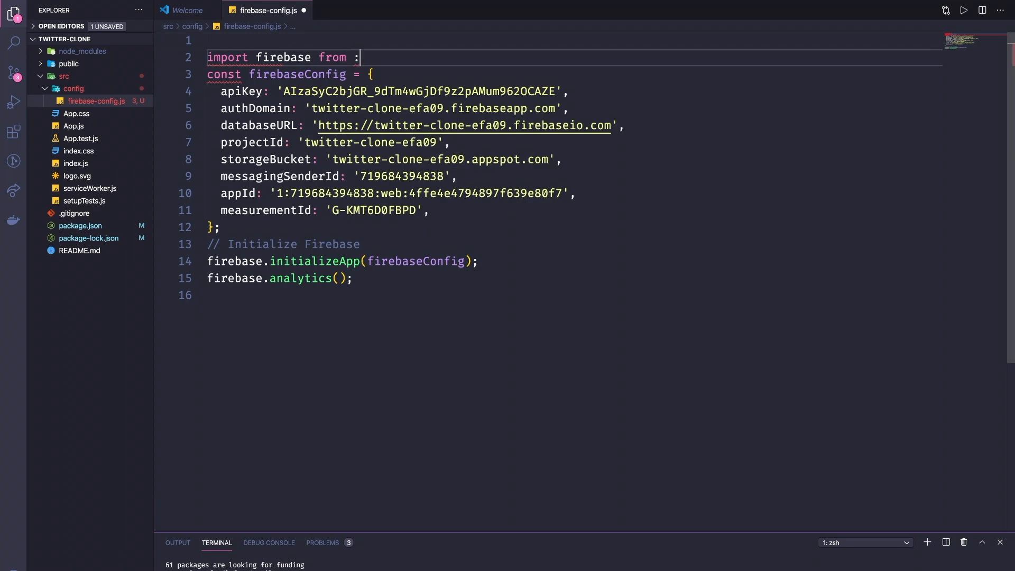
text("firebase";)
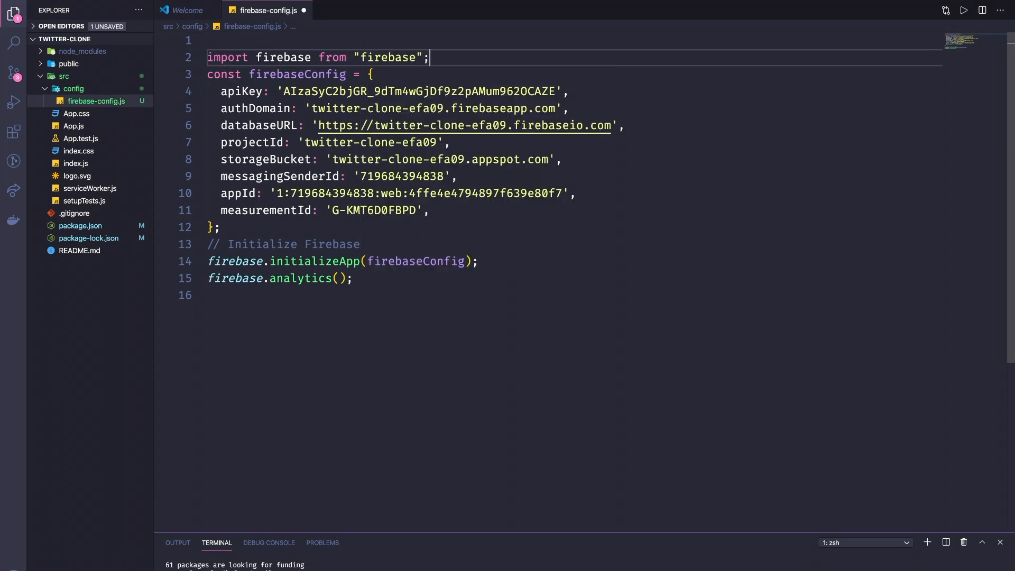
text(export d)
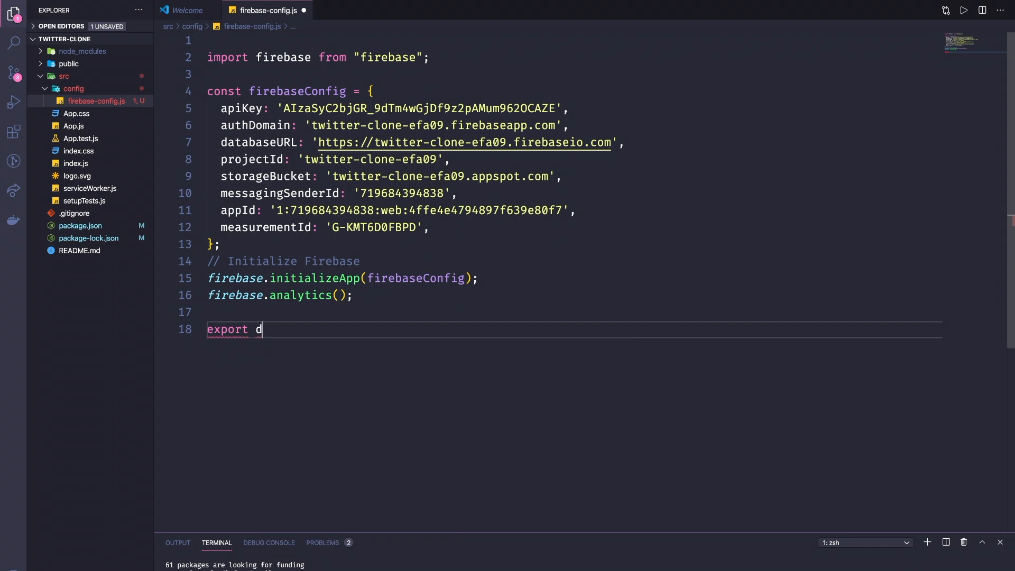
text(efault firebase;)
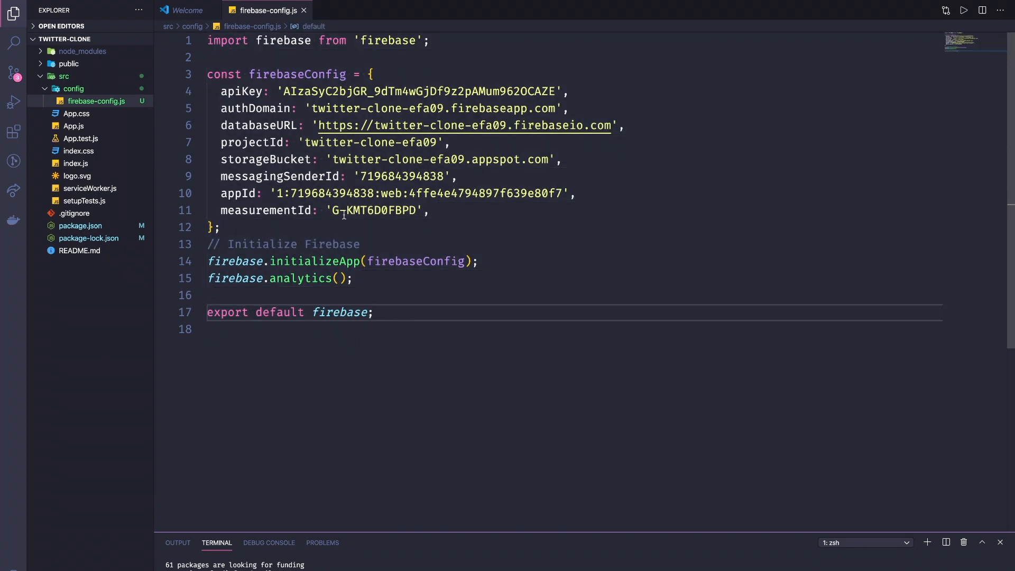
click(473, 14)
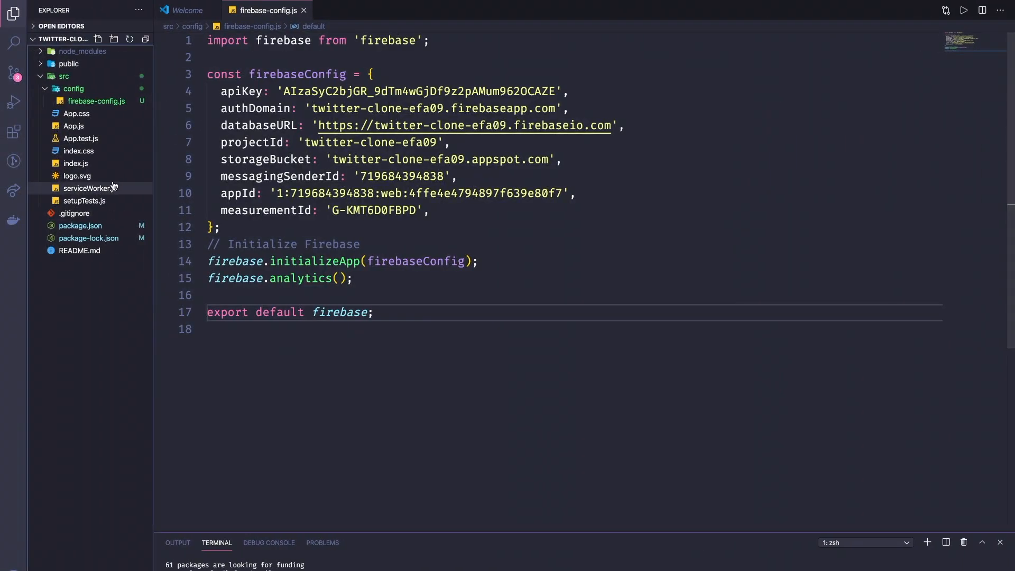
Step: Comment out all the starter code in App.js
click(73, 126)
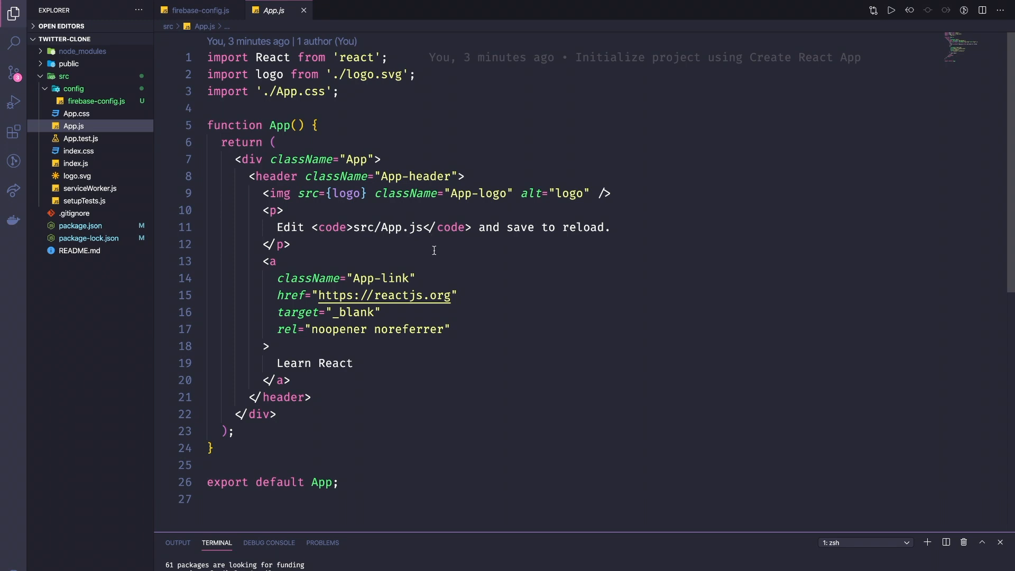
mouse_move(430, 404)
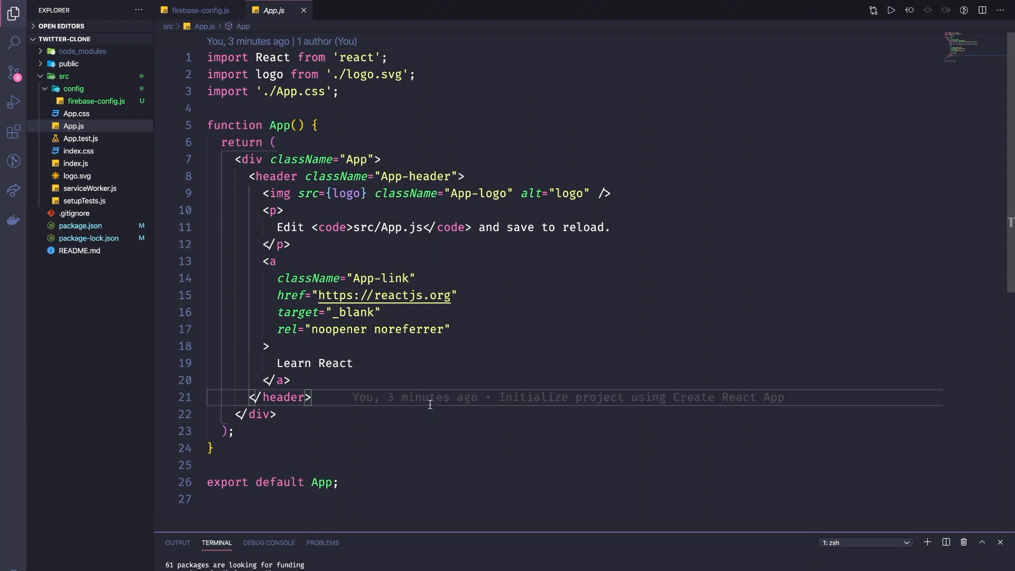
key(ctrl+/)
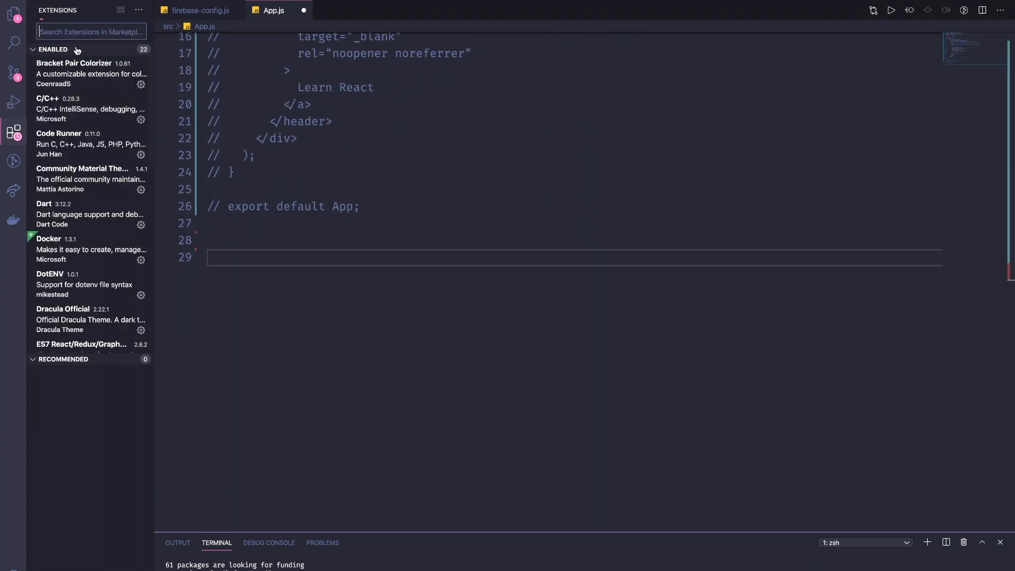
Step: Check the ES7 snippets extension and insert an empty App function component with the rfc snippet
text(es7)
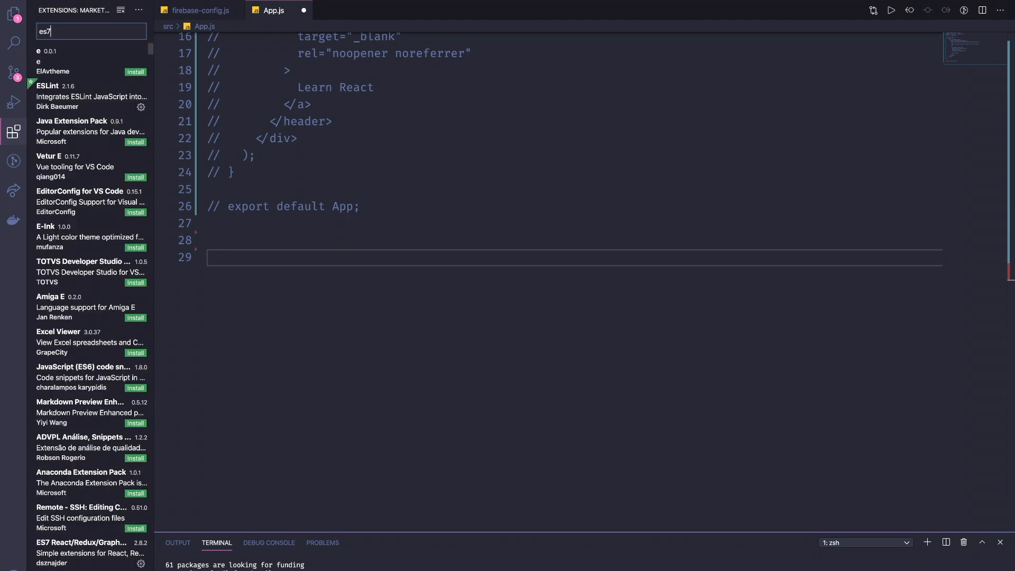
scroll(down, 3)
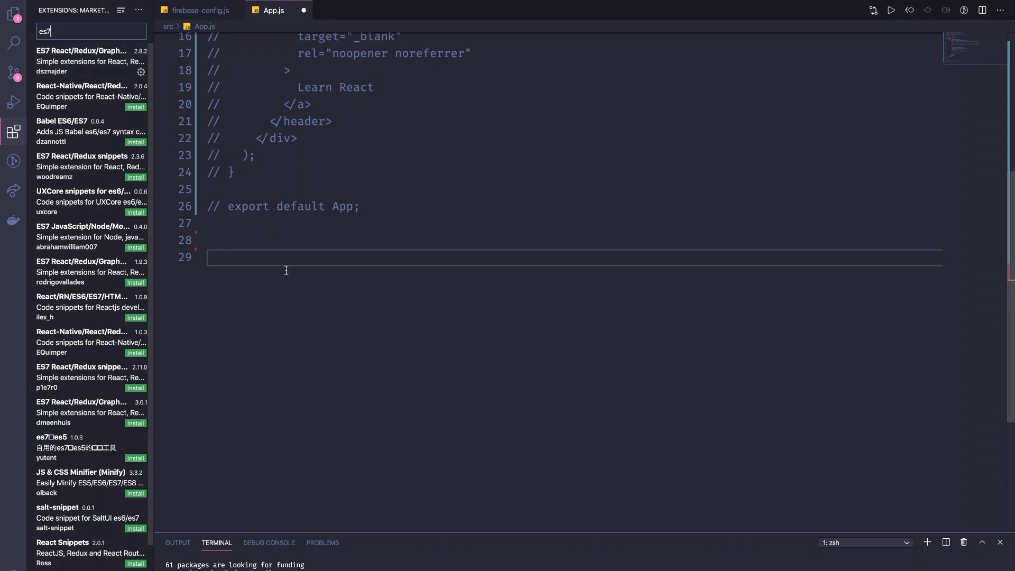
text(rfc)
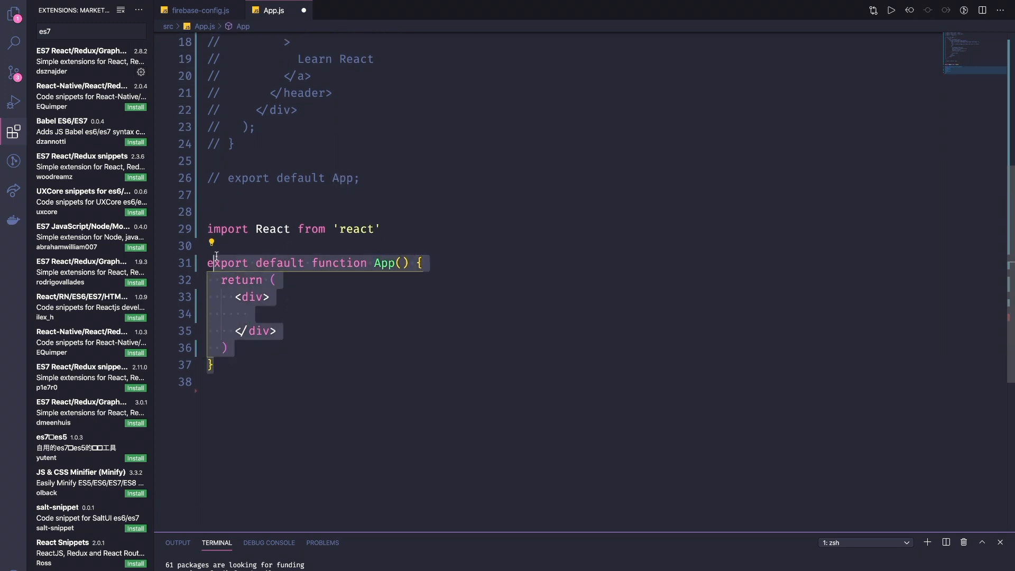
click(241, 245)
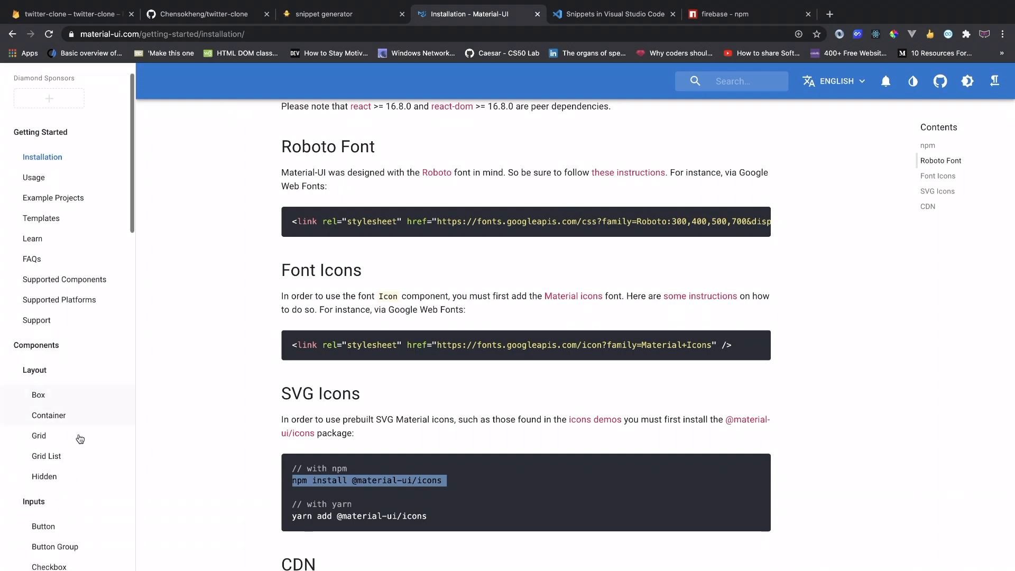
Step: Browse the Box, Switch and Breadcrumbs component pages in the Material-UI docs
click(37, 394)
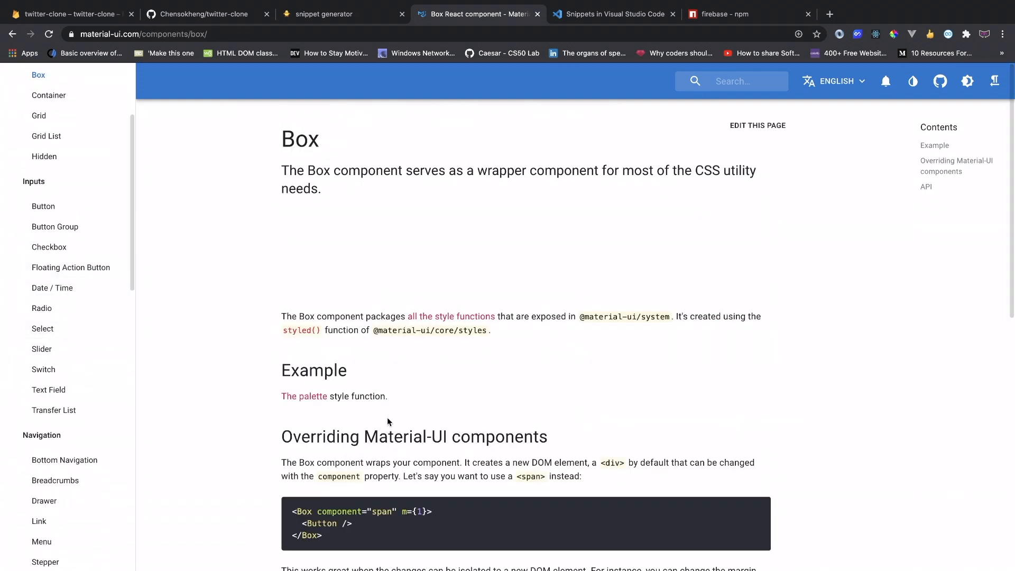
scroll(down, 3)
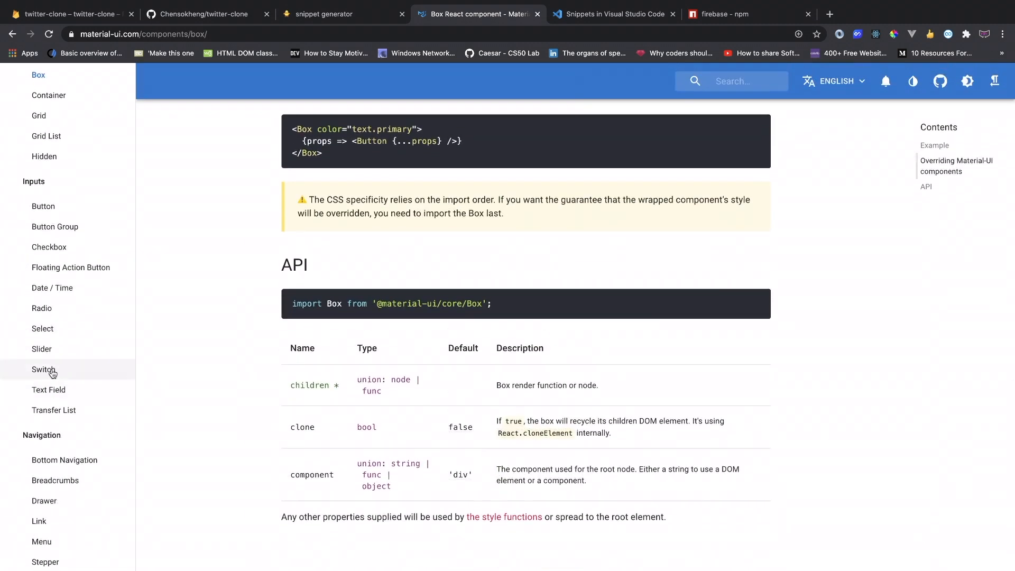
click(43, 369)
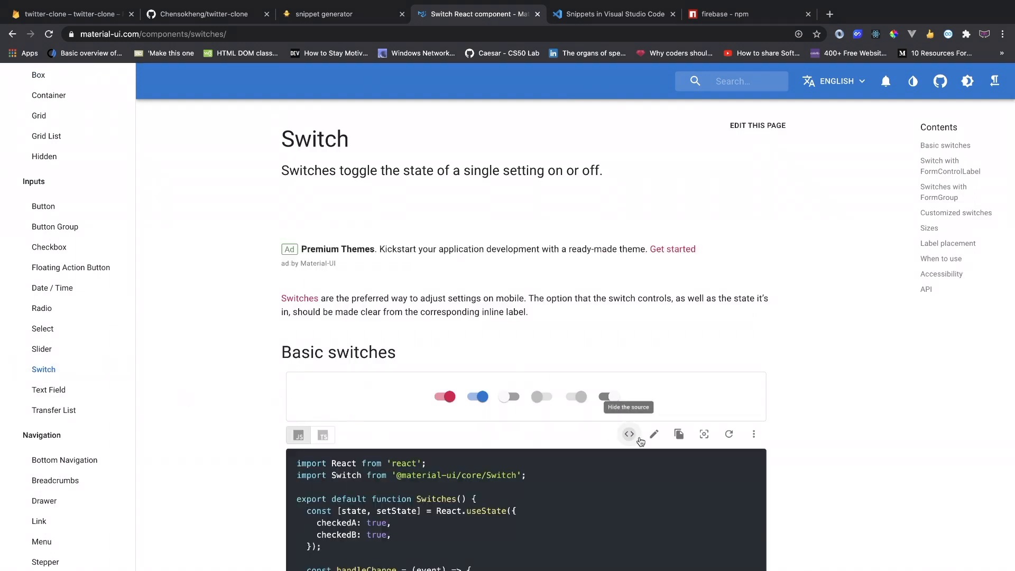
scroll(down, 3)
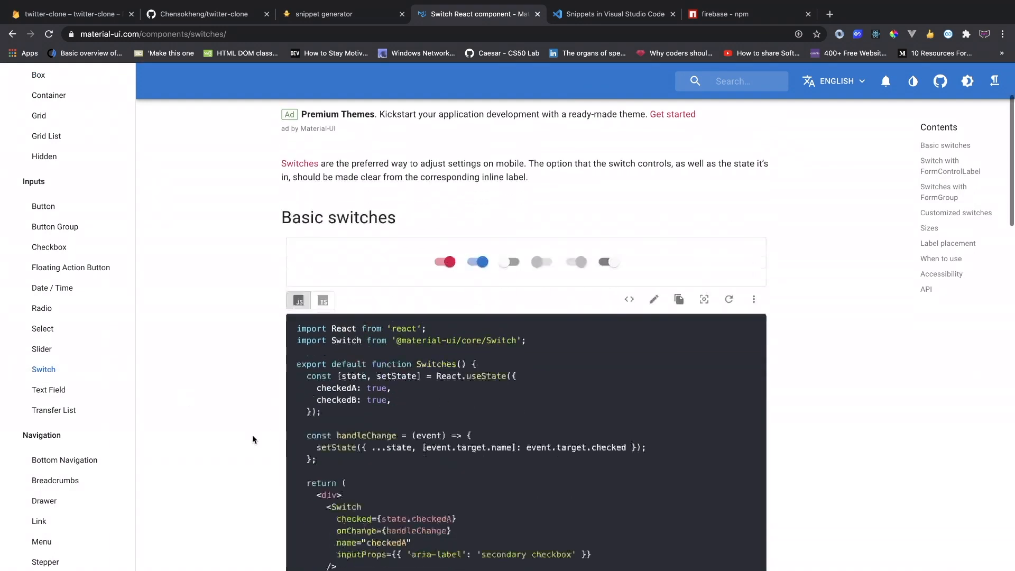
click(55, 481)
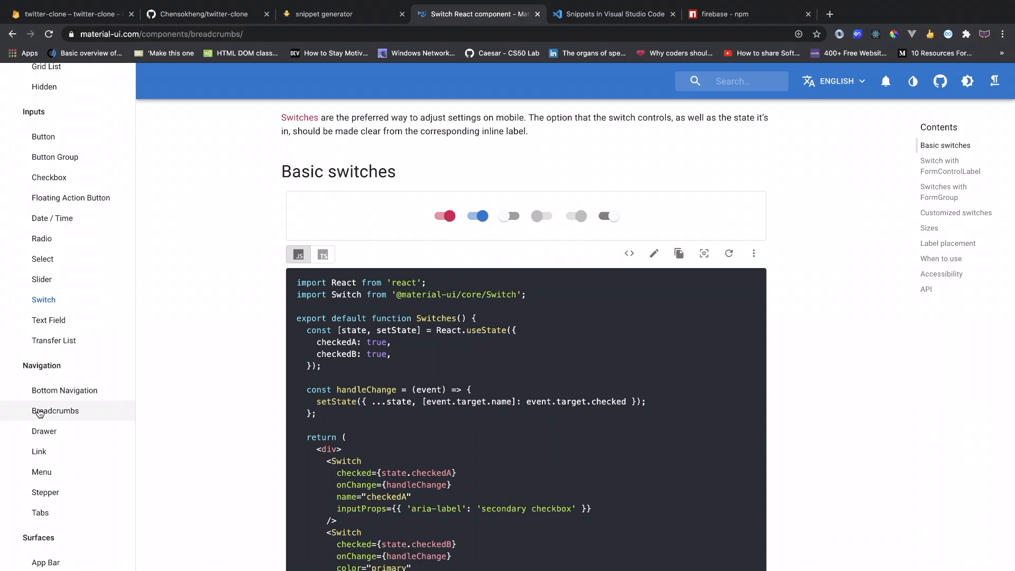
click(55, 411)
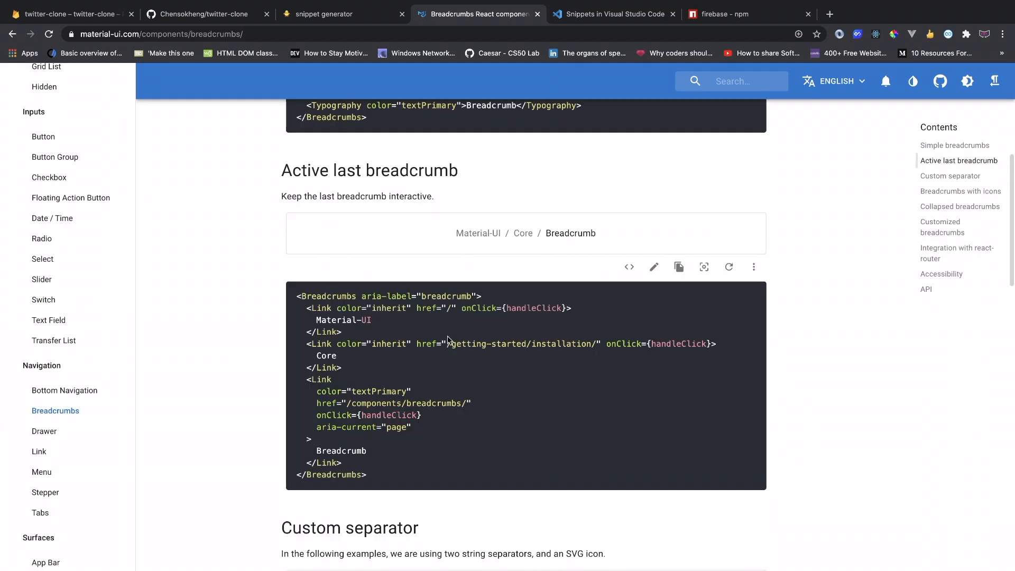
scroll(down, 3)
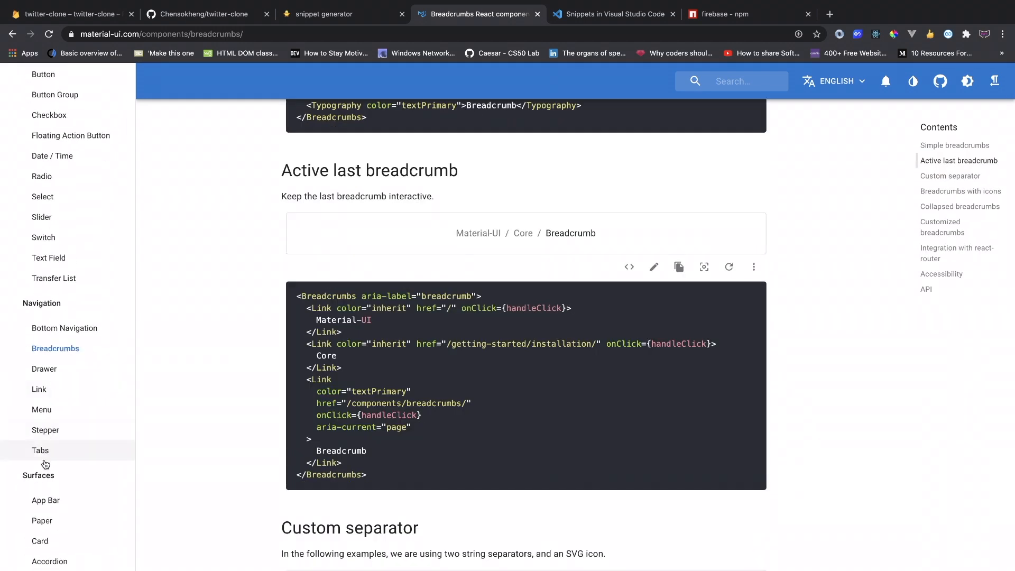
Step: Show the source of the App Bar with menu example to see its makeStyles usage
click(46, 499)
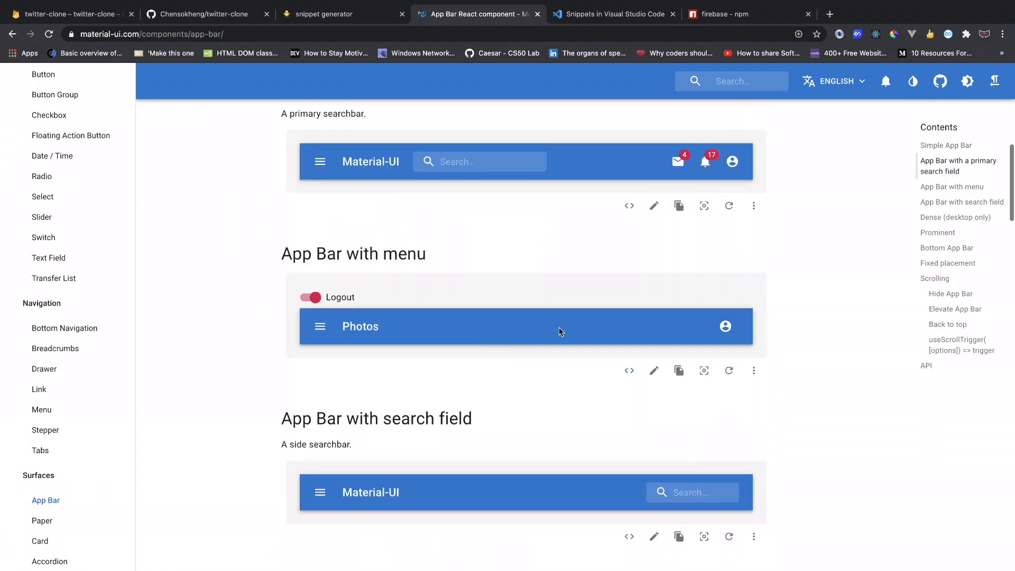
click(628, 370)
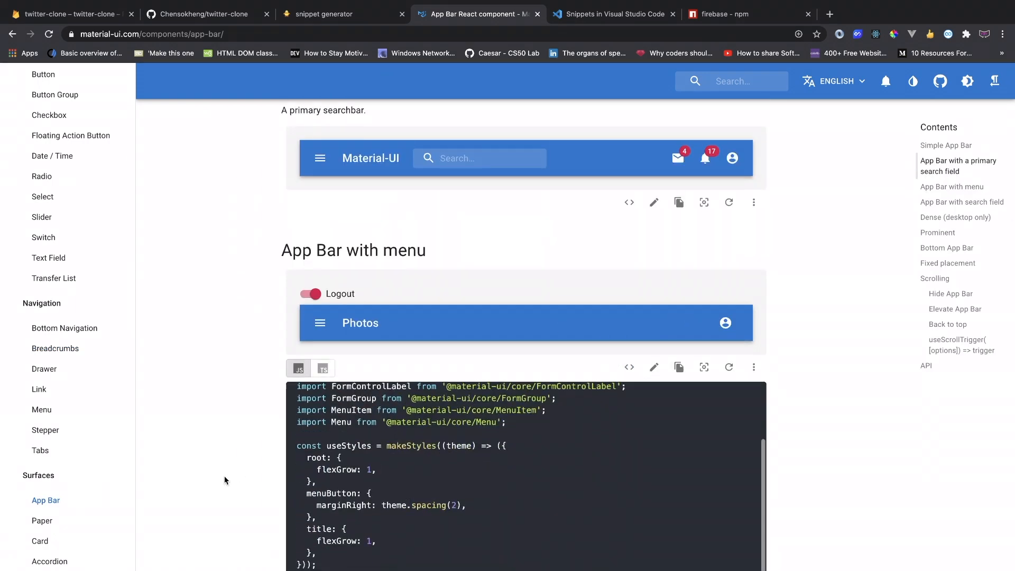
scroll(down, 3)
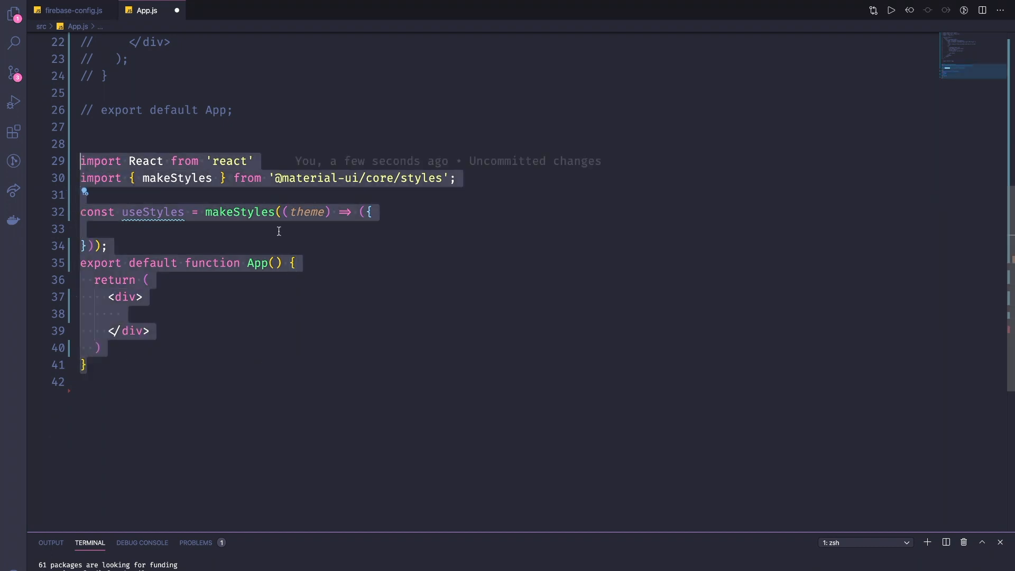
Step: Write const classes = useStyles(); at the top of the App component
text(cons)
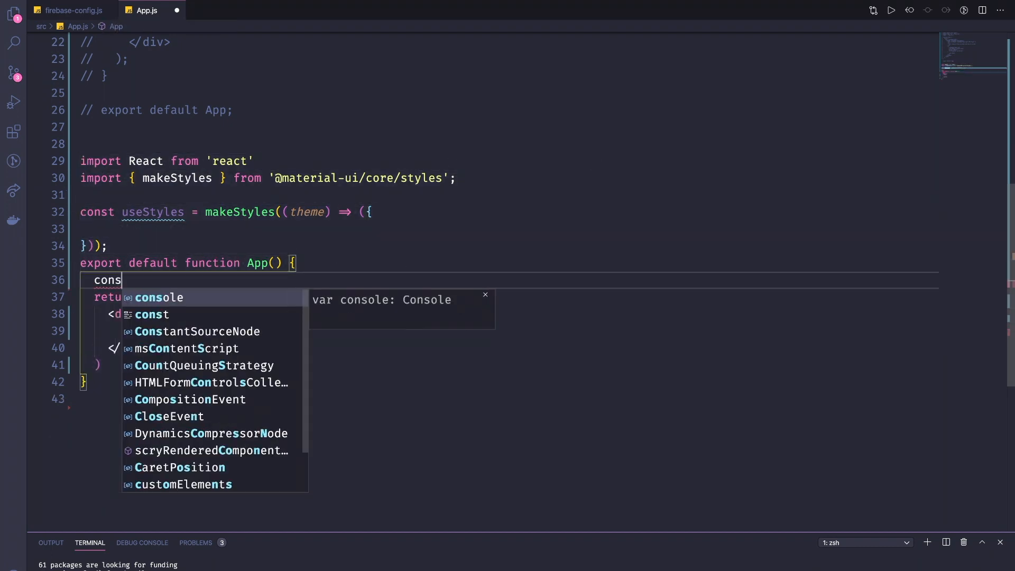
text(t classes = u)
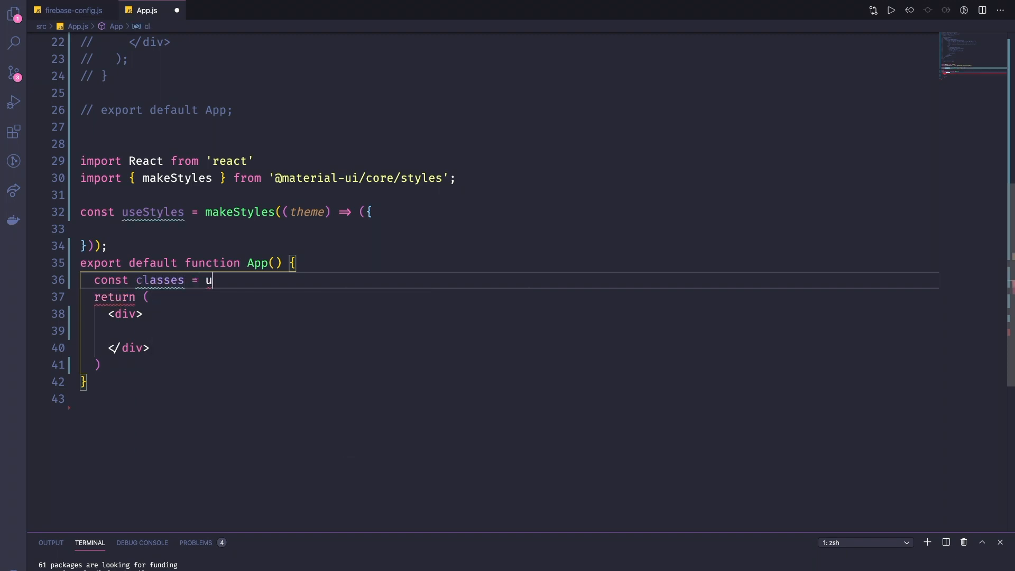
text(seStyles();)
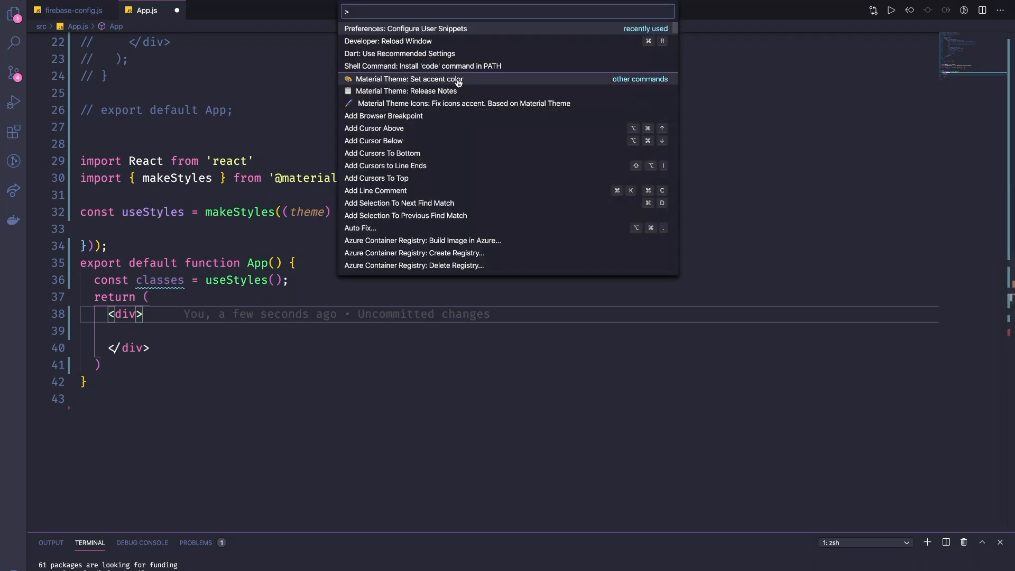
Step: Open javascript.json via Configure User Snippets, then return to the browser
text(snip)
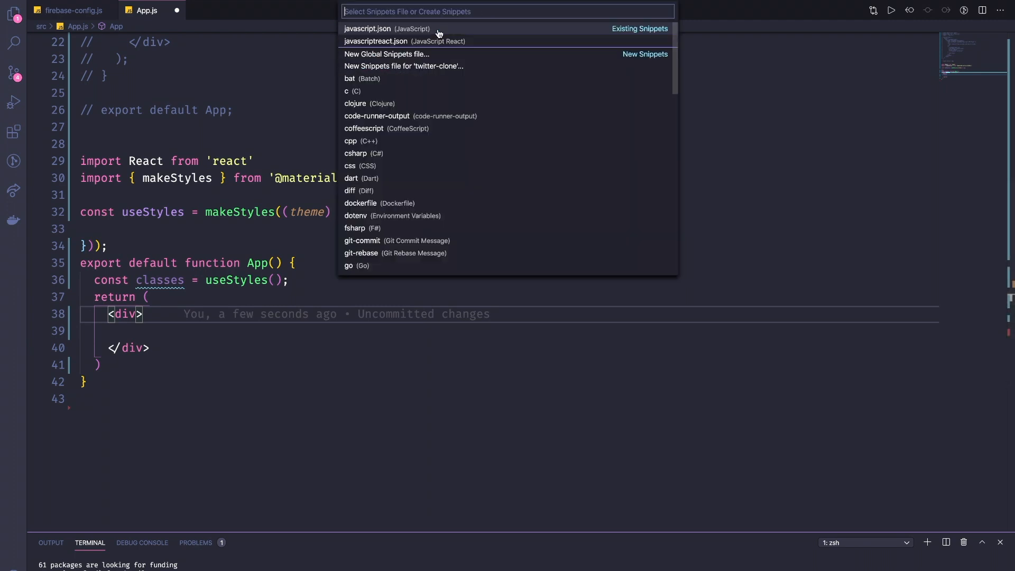
click(367, 29)
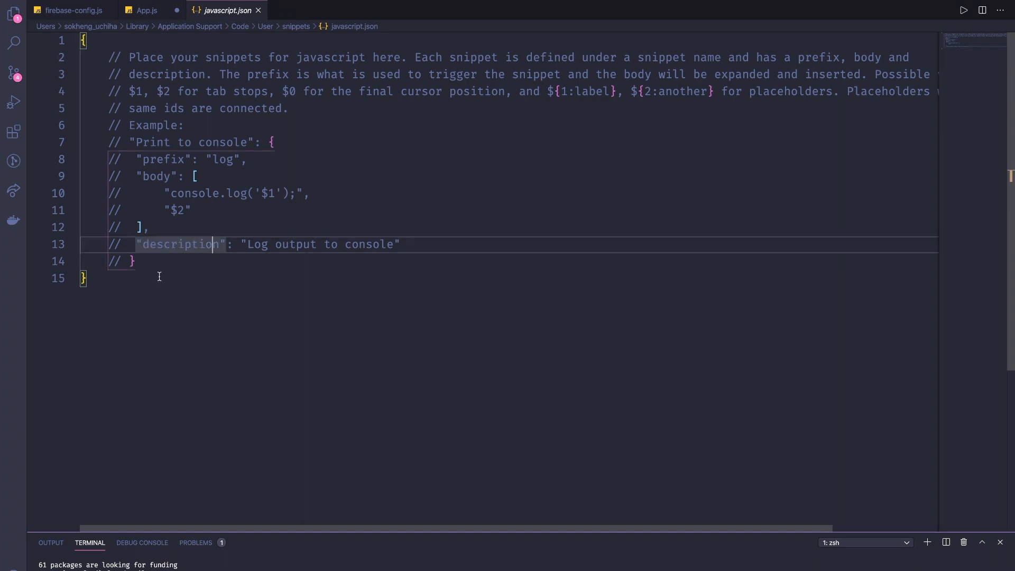
key(enter)
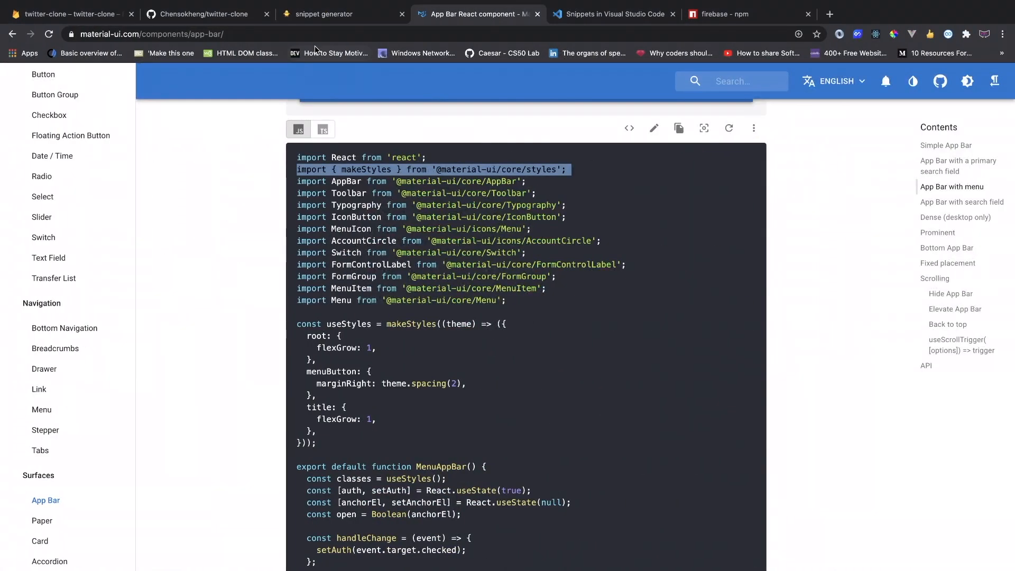
Step: Enter 'Material-UI component' as the new snippet's description
click(337, 14)
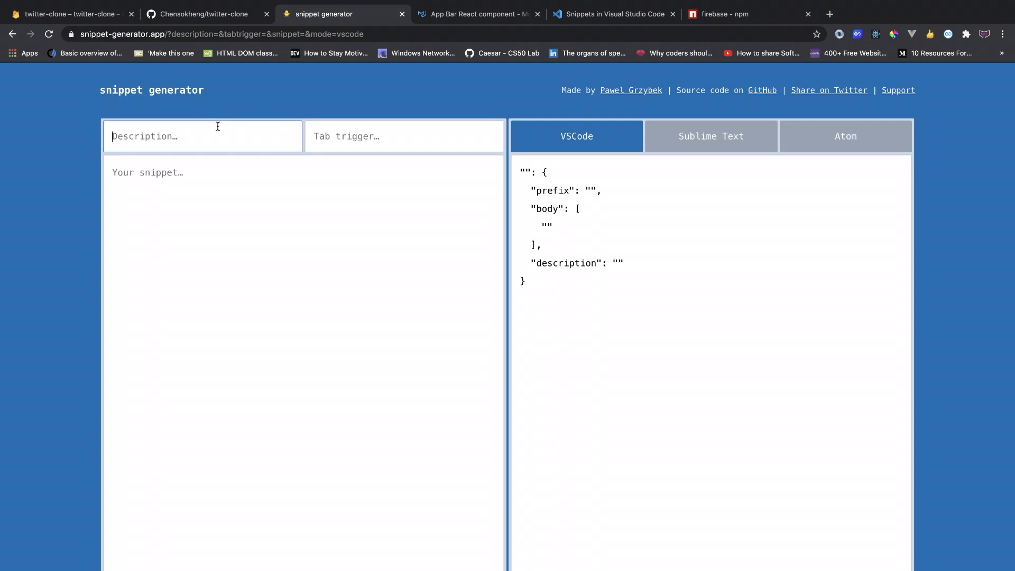
mouse_move(353, 173)
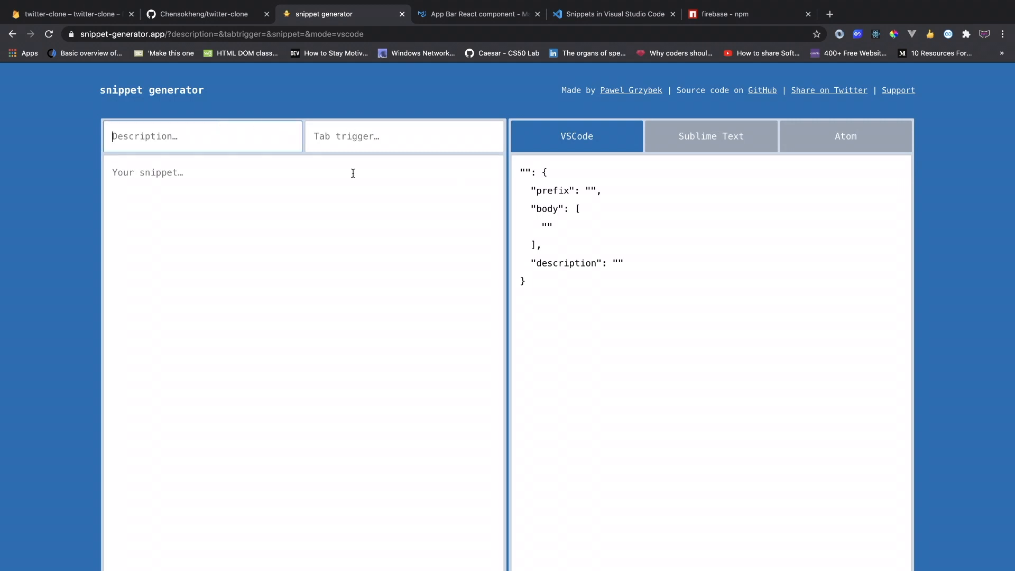
text(sa)
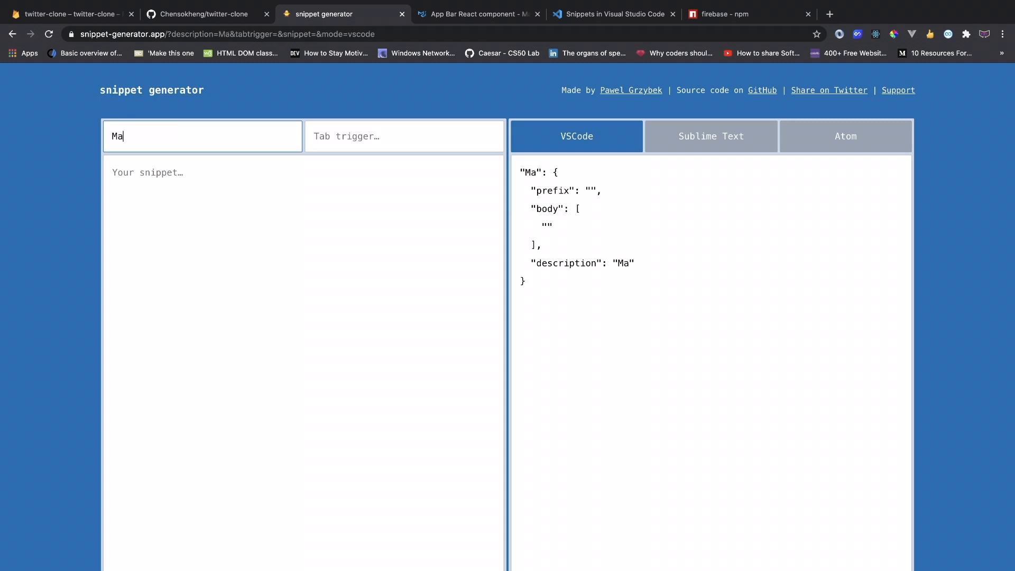
text(terial)
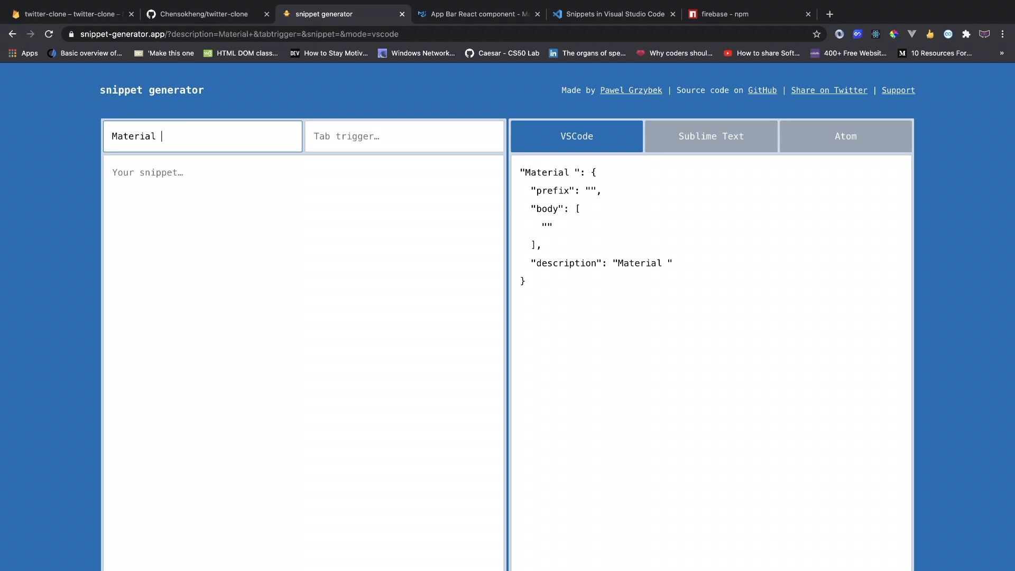
key(Backspace)
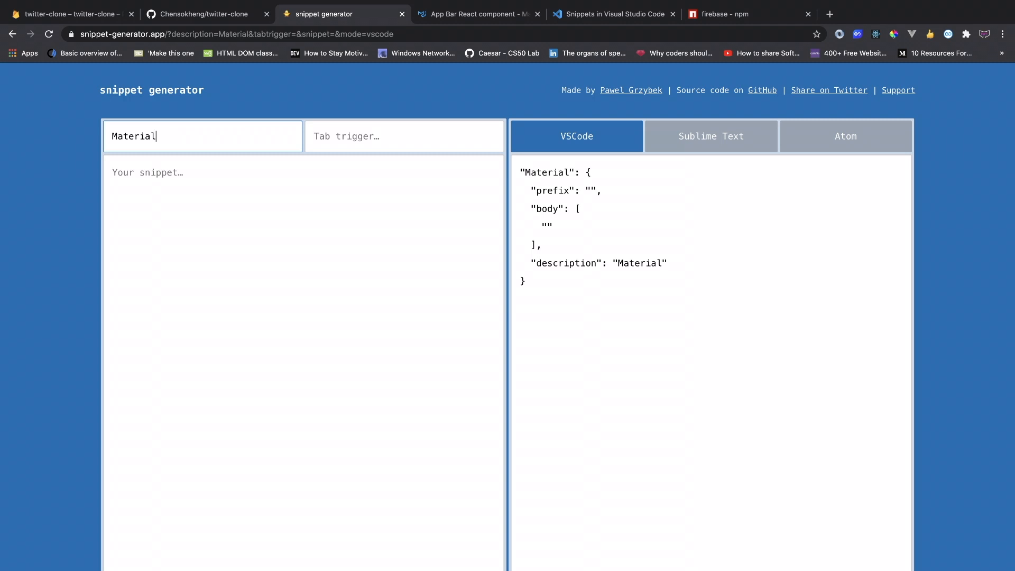
text(-UI comp)
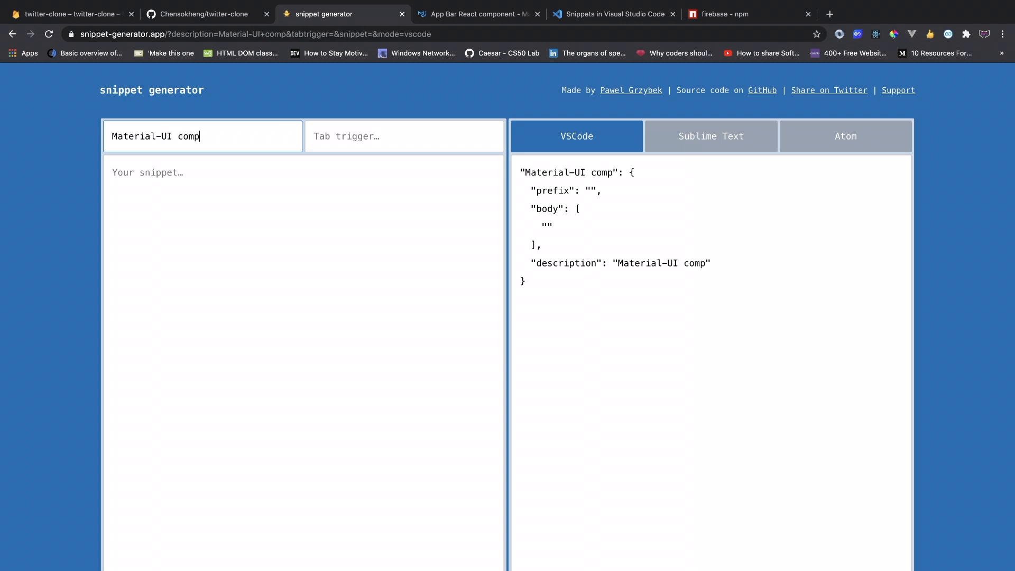
text(oe)
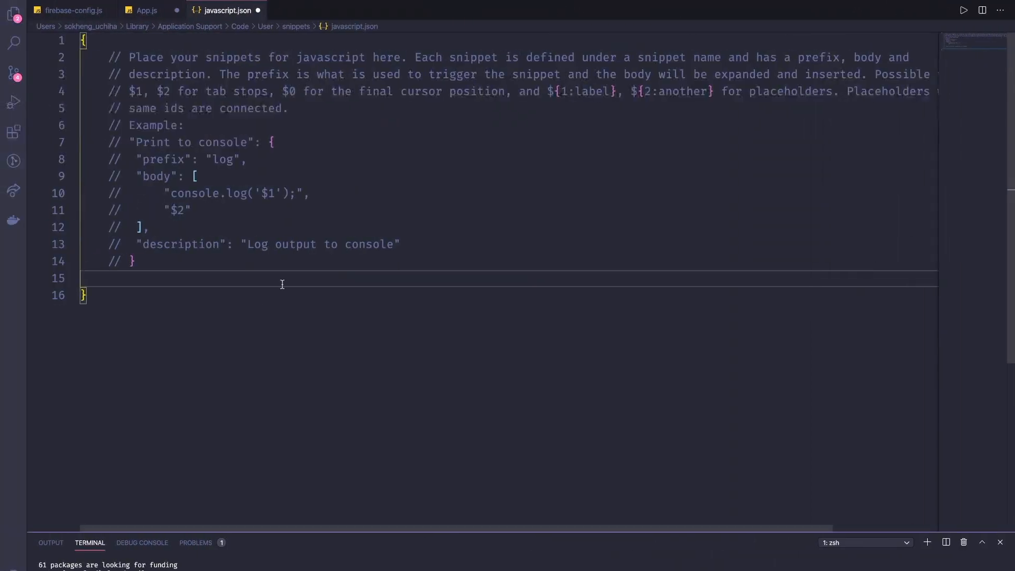
Step: Glance at App.js, then set the snippet's tab trigger to 'mrfc'
click(147, 11)
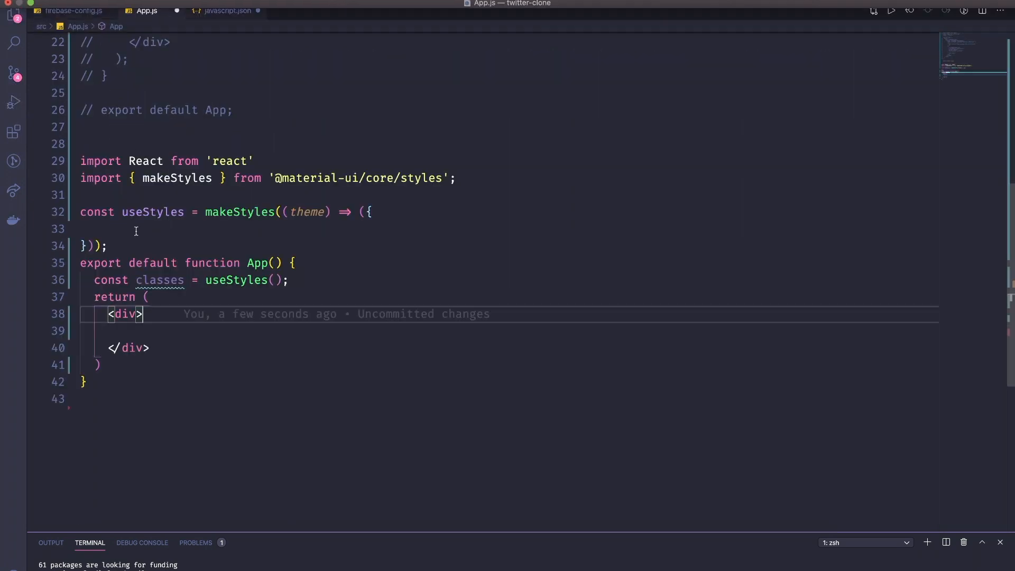
text(rfc)
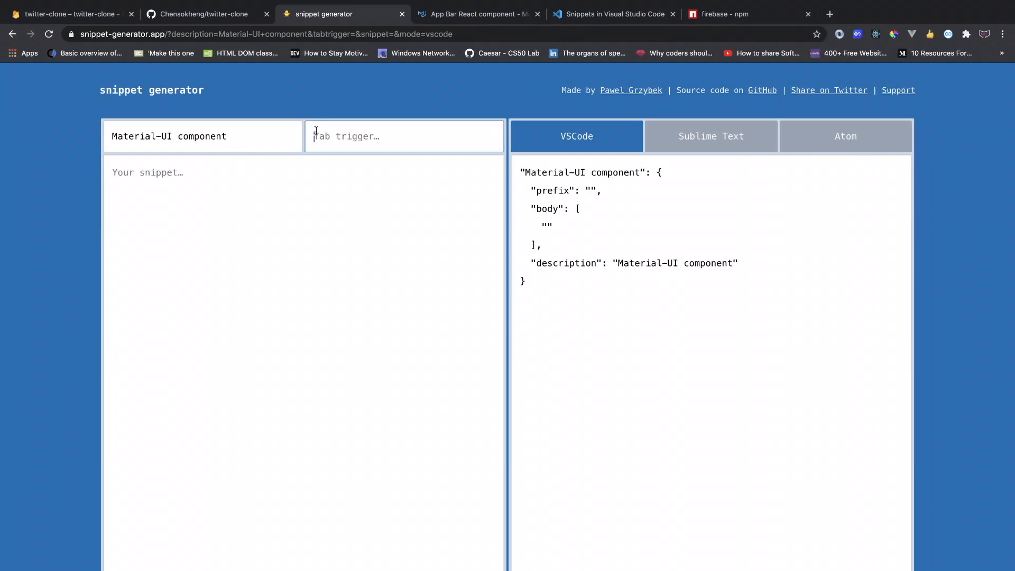
text(mrfc)
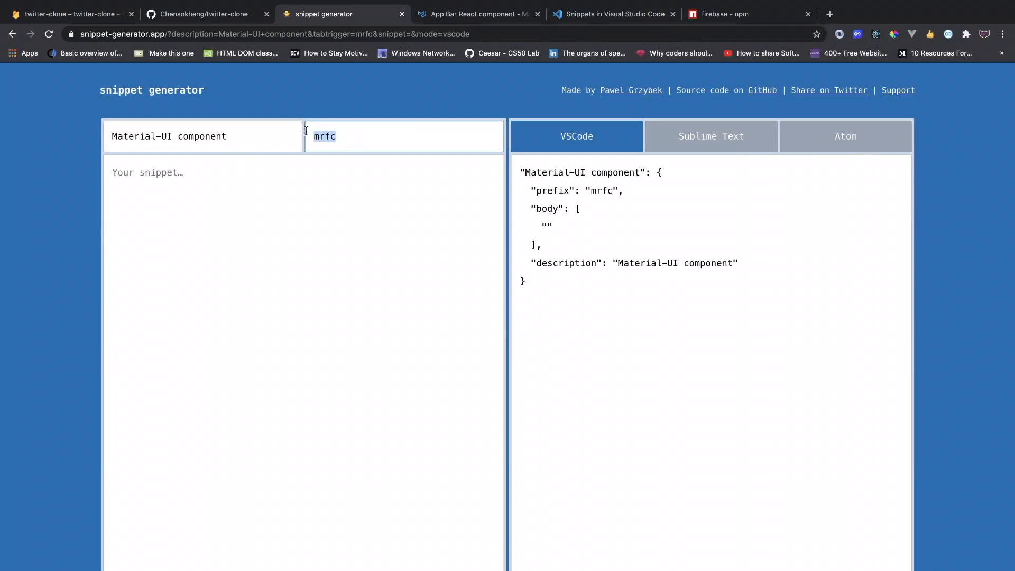
Step: Fill the snippet body with the makeStyles template using ${1} for the name and ${2} inside the div
click(246, 172)
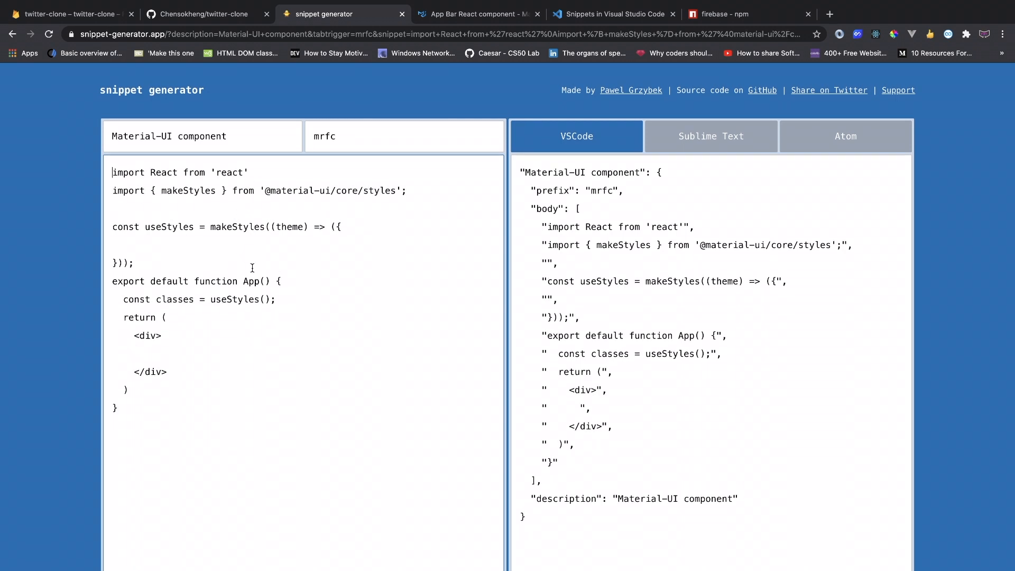
double_click(252, 281)
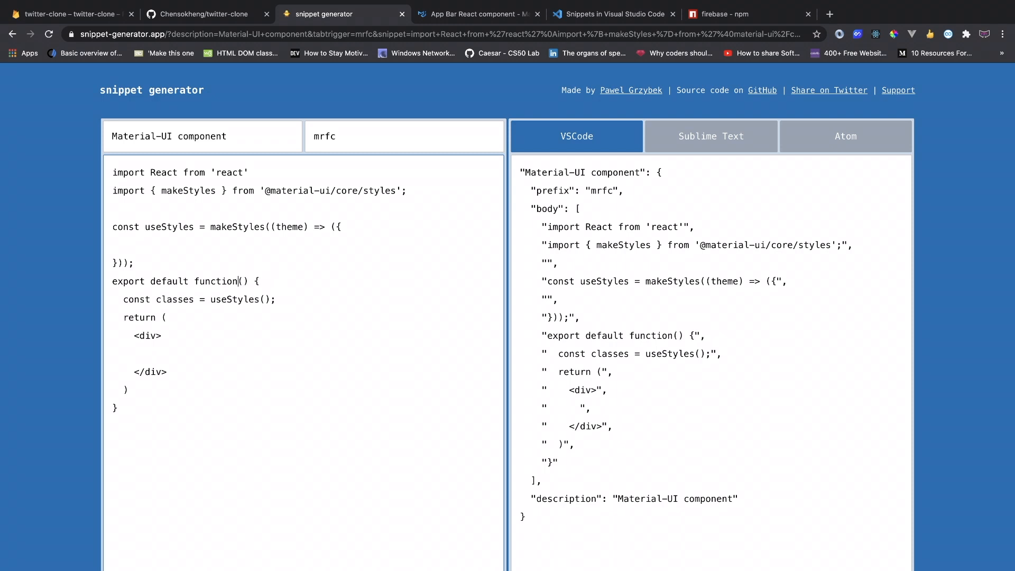
text({})
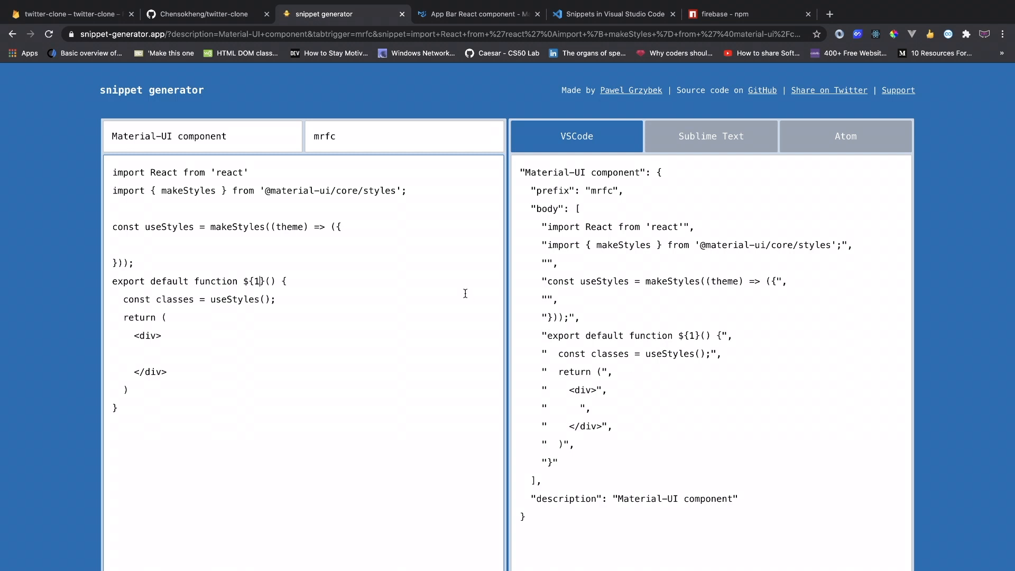
mouse_move(159, 361)
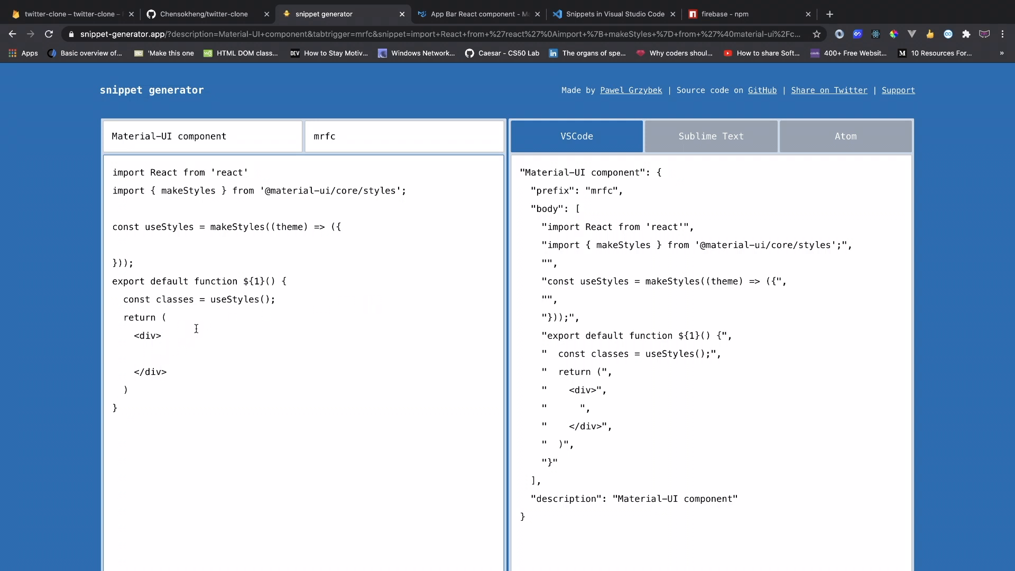
text({})
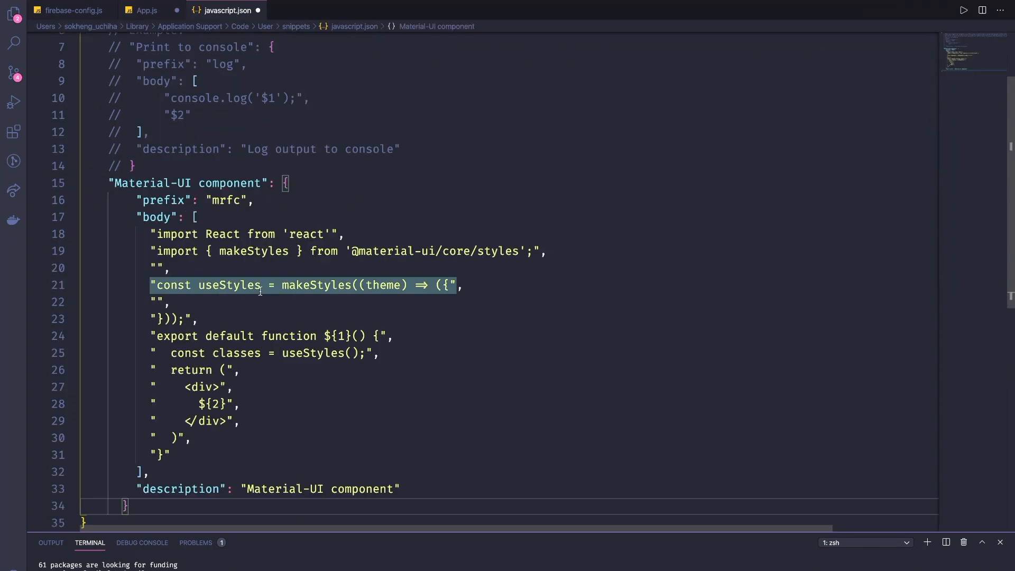
Step: Comment out the old App.js component and expand mrfc into the template below it
click(146, 11)
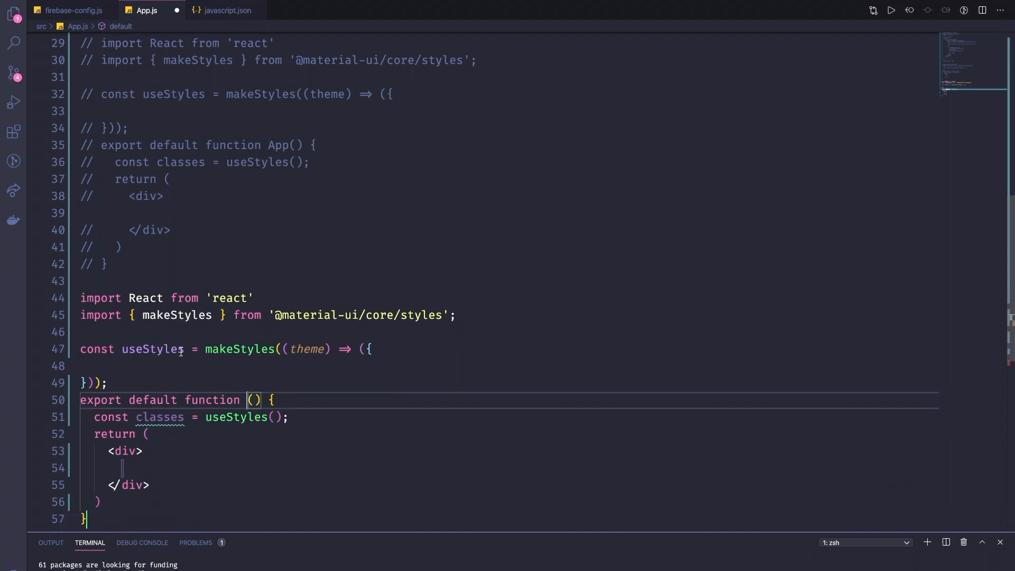
scroll(down, 3)
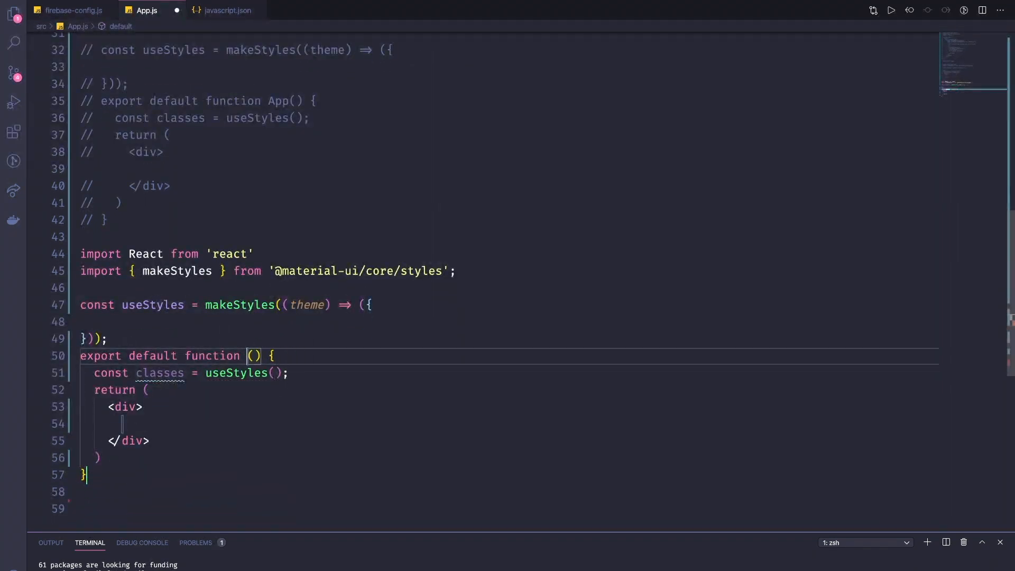
mouse_move(227, 10)
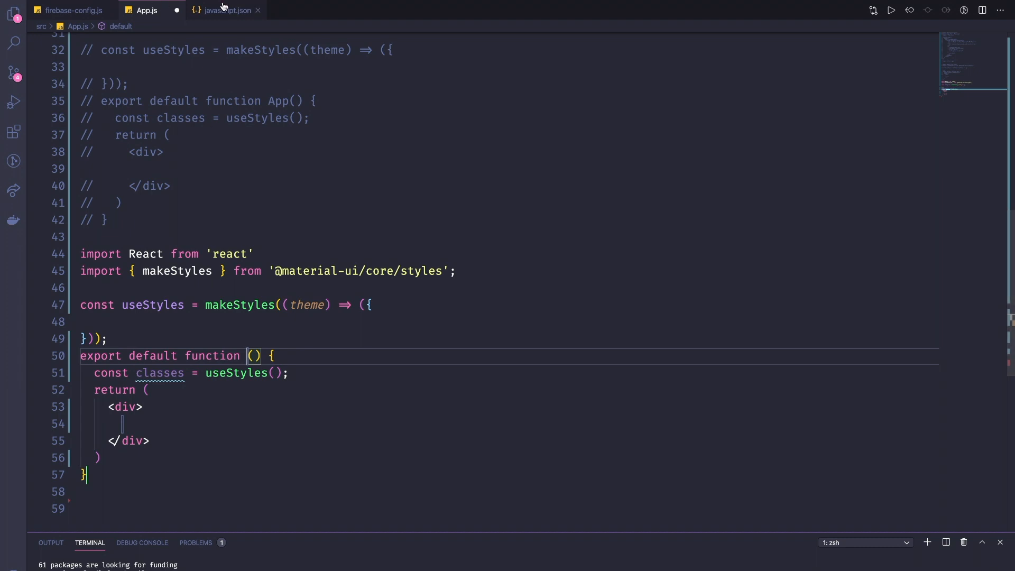
click(227, 10)
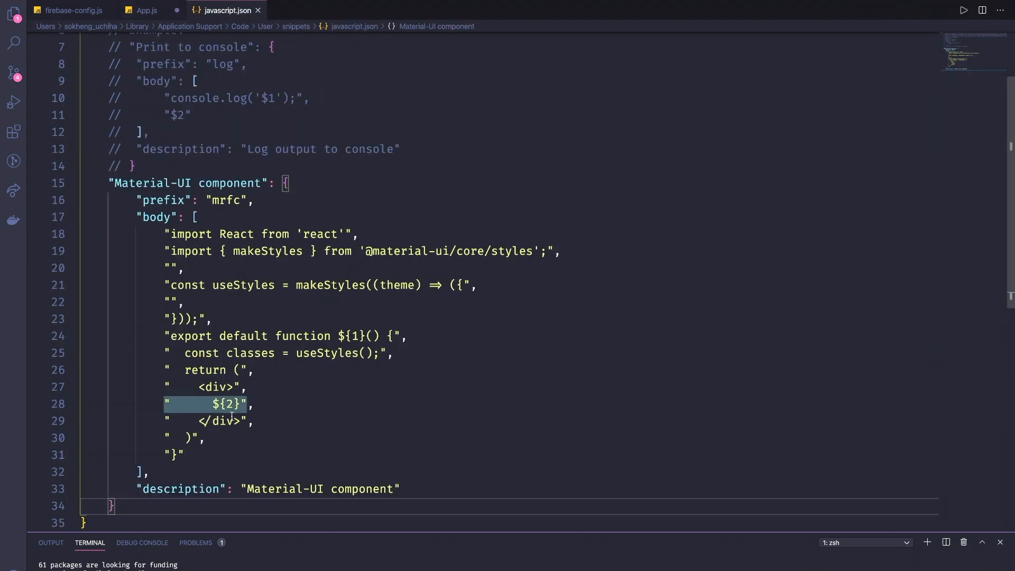
Step: Verify the ${1} and ${2} placeholders in javascript.json and return to the snippet generator
click(356, 336)
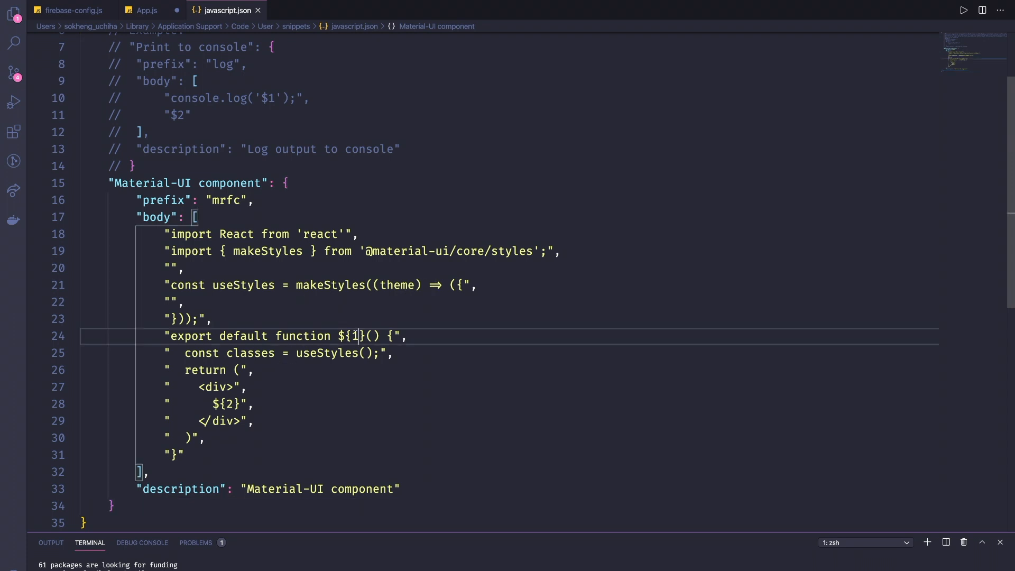
click(230, 404)
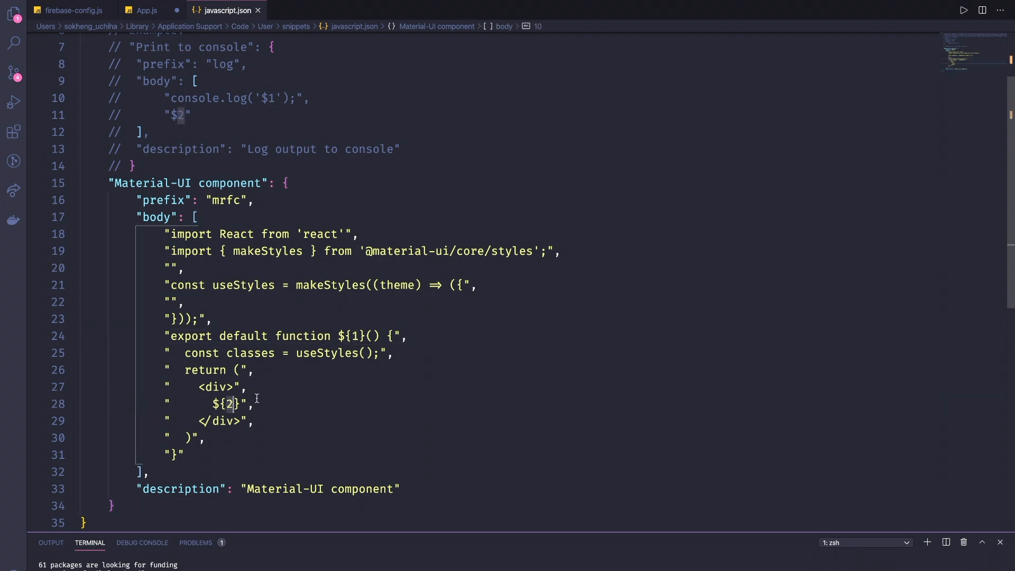
click(338, 13)
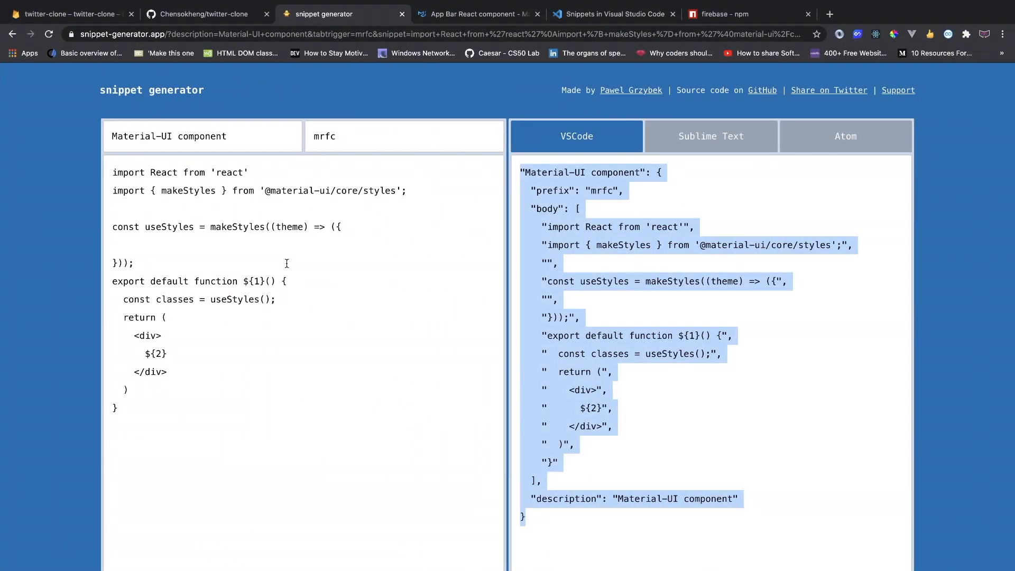
Step: Bring up the 'Snippets in Visual Studio Code' docs page scrolled to the top
click(612, 14)
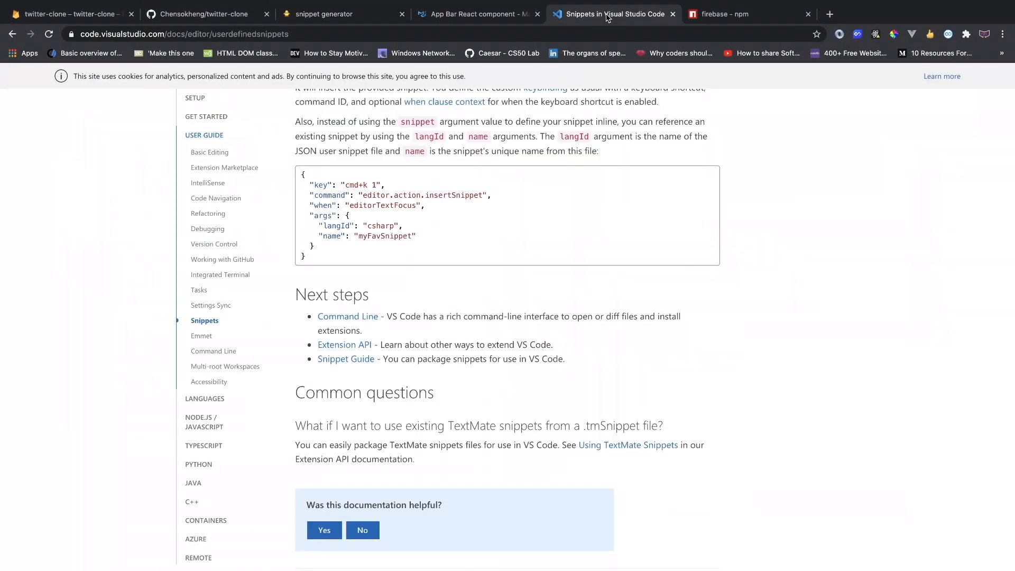
scroll(up, 3)
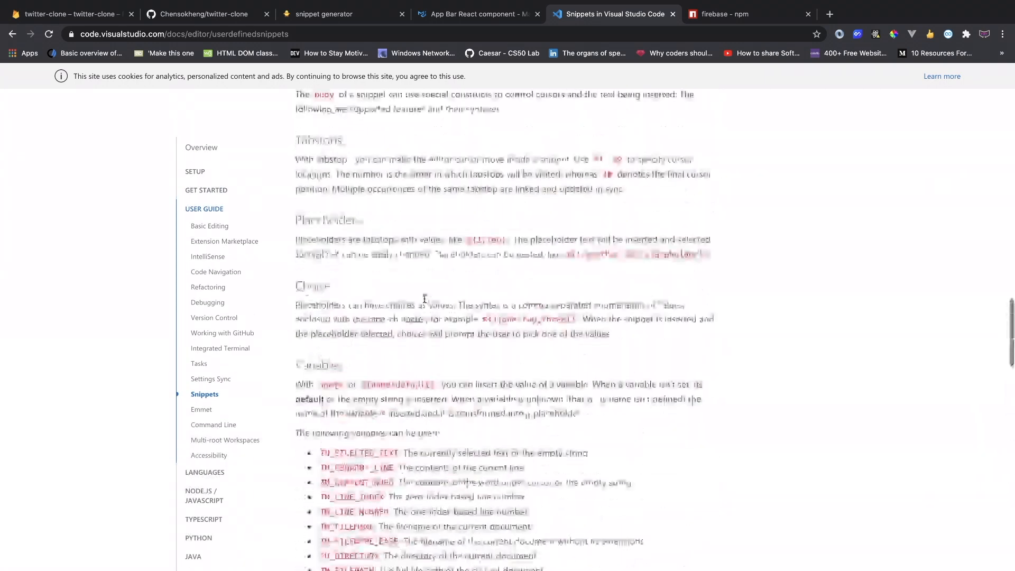
scroll(up, 3)
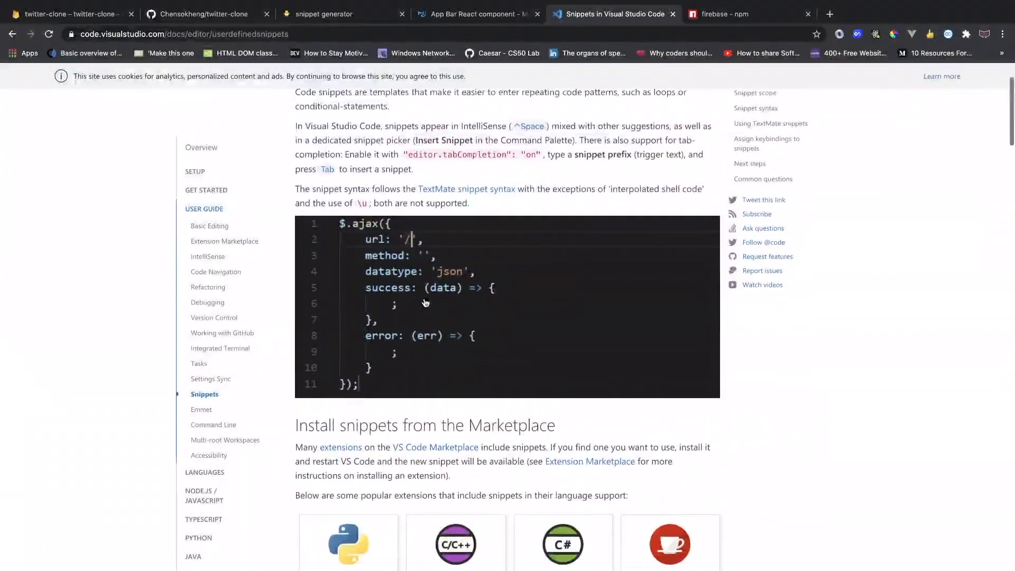